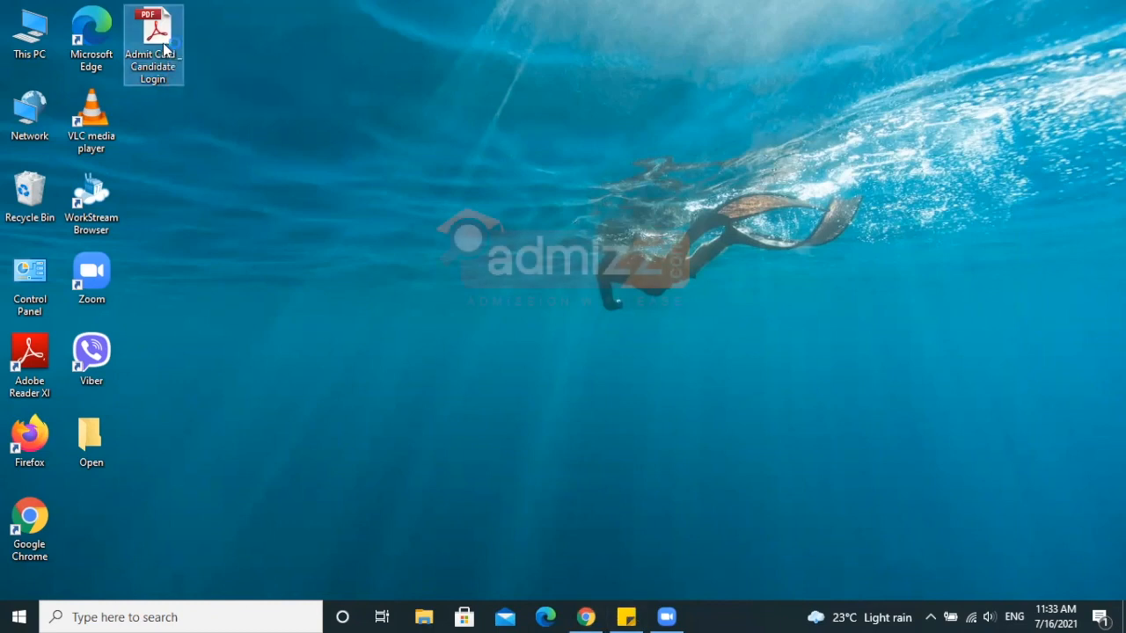
# - Review the Admit Card PDF in Adobe Reader and minimise it to the desktop
pyautogui.doubleClick(152, 39)
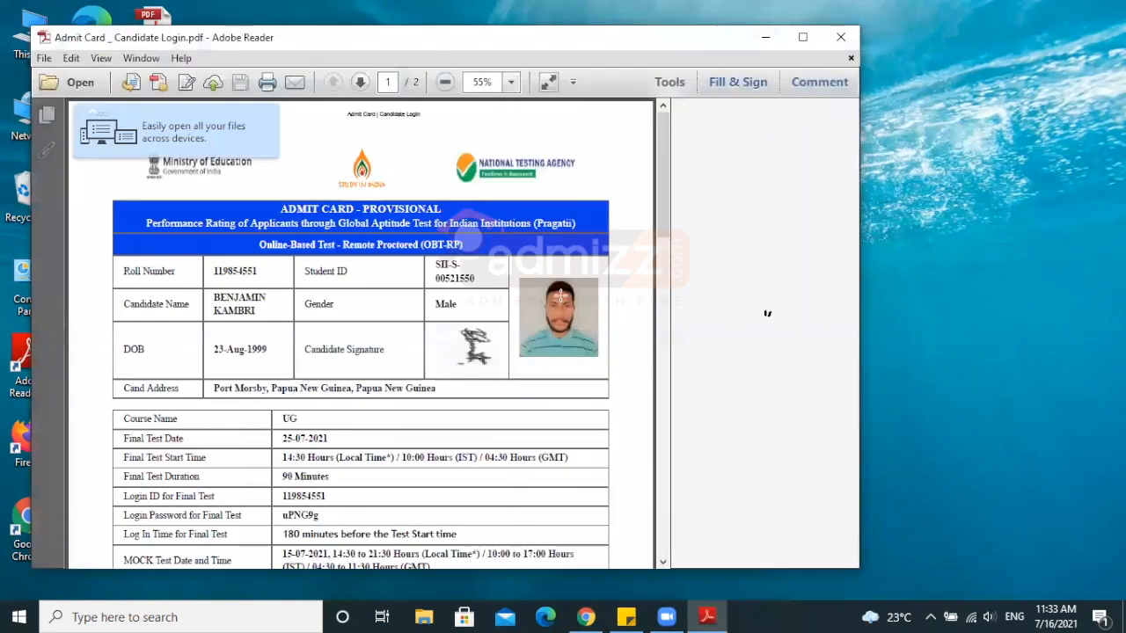
pyautogui.scroll(-3)
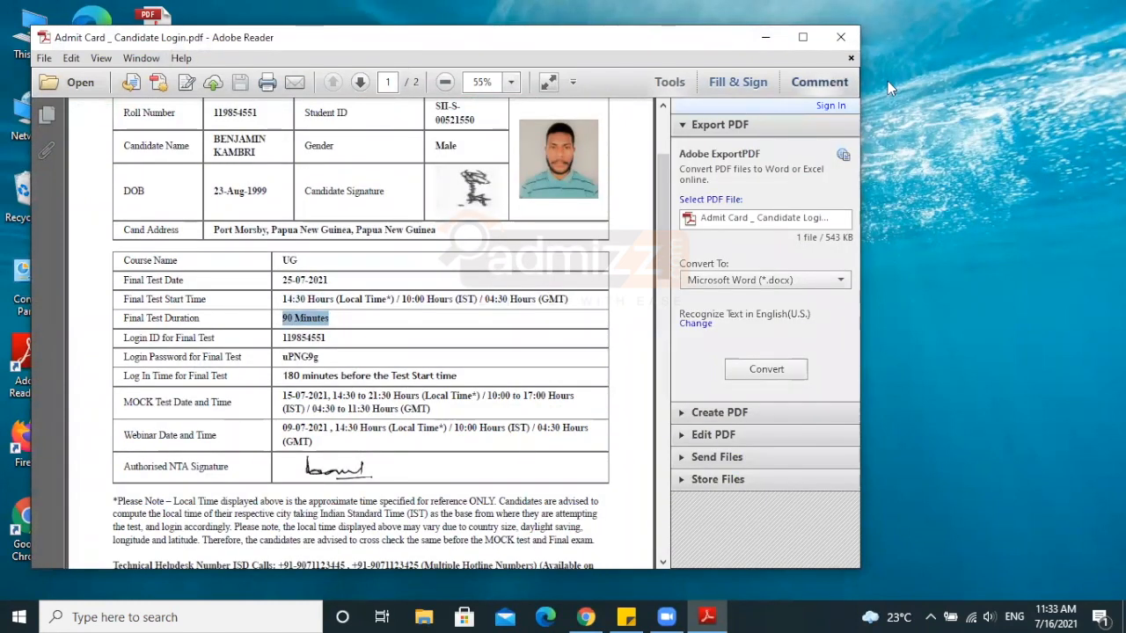
pyautogui.click(802, 37)
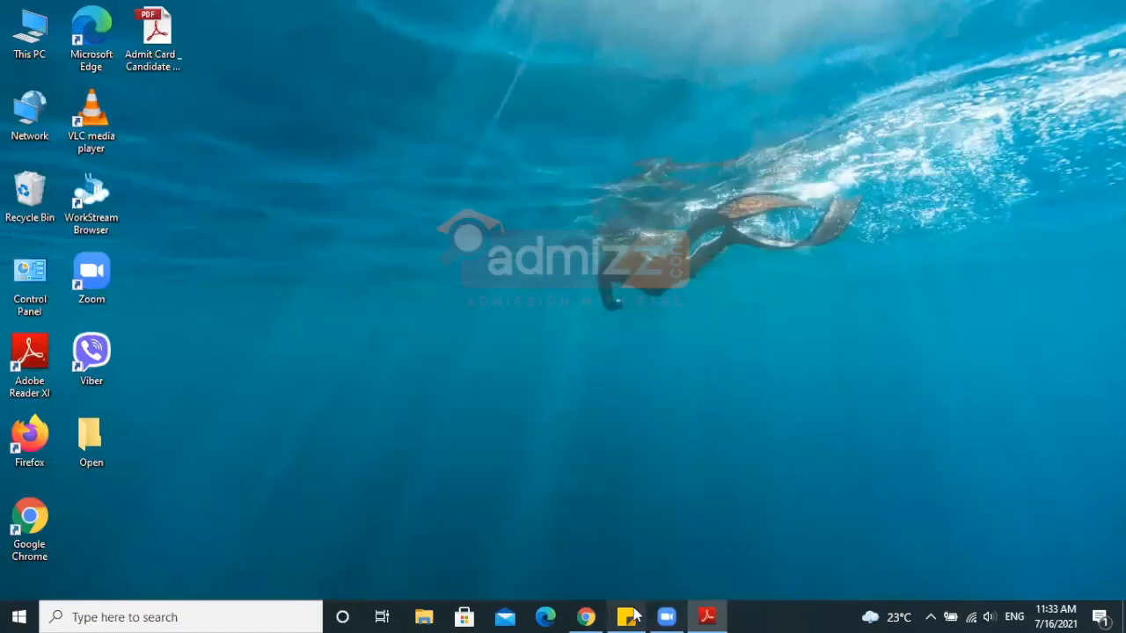
pyautogui.moveTo(584, 616)
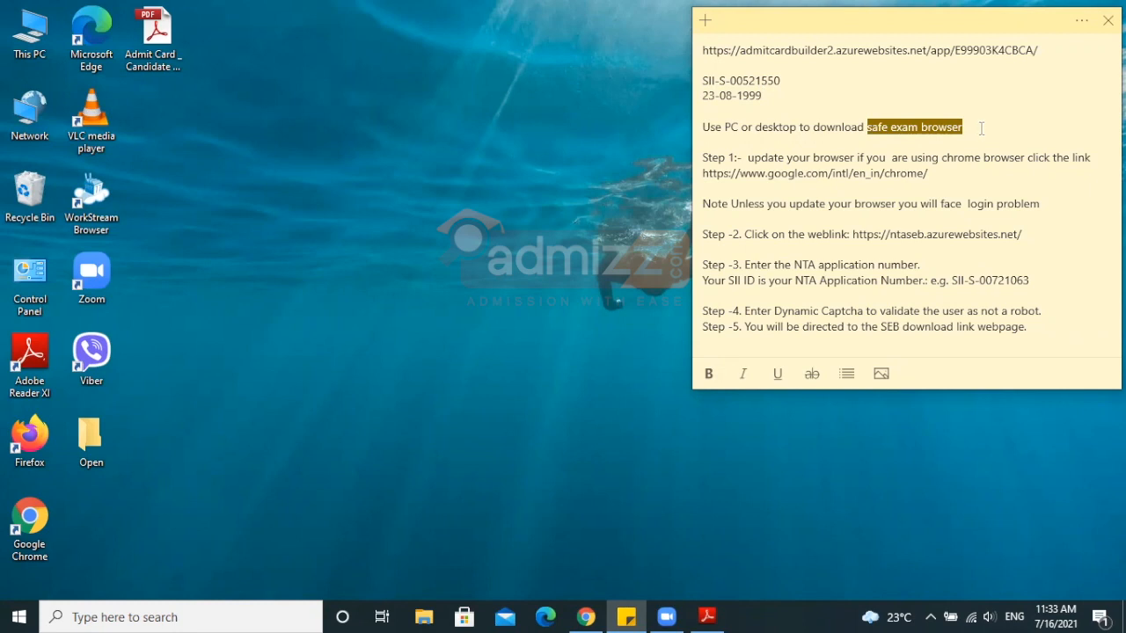
pyautogui.moveTo(877, 200)
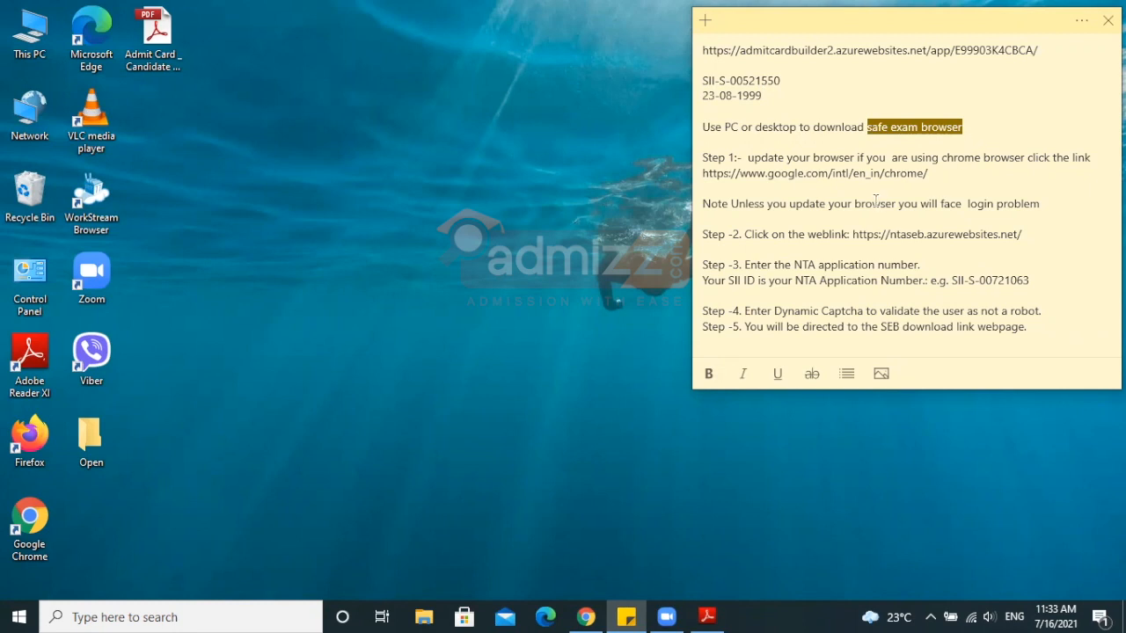
# - Consult the exam download steps in the sticky note
pyautogui.click(704, 187)
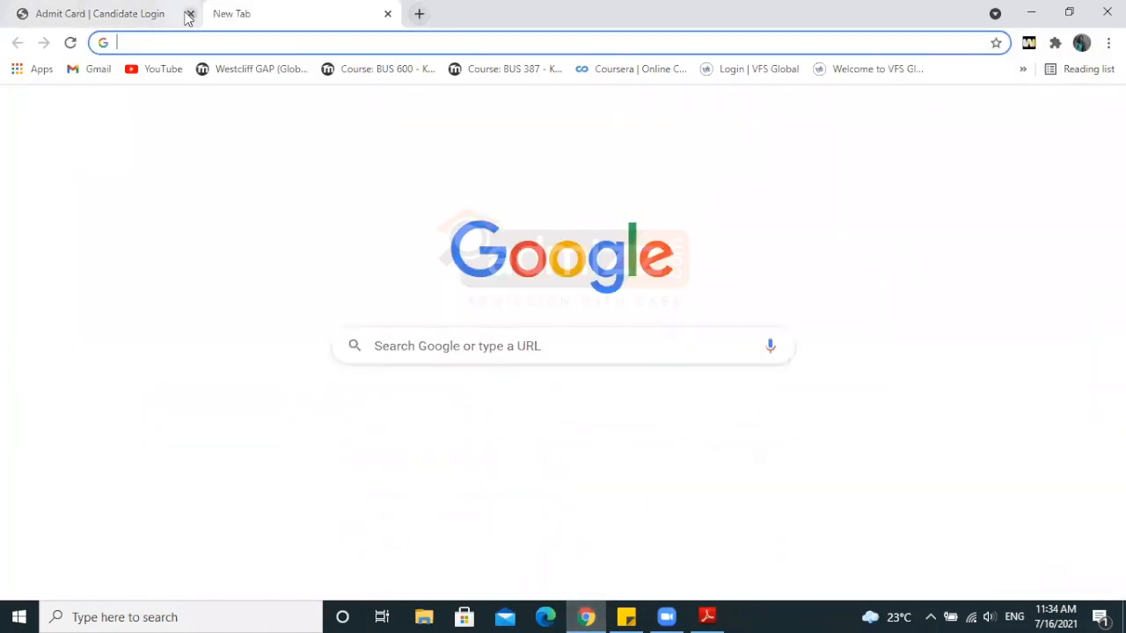
pyautogui.write('https://www.google.com/intl/en_in/chrome/')
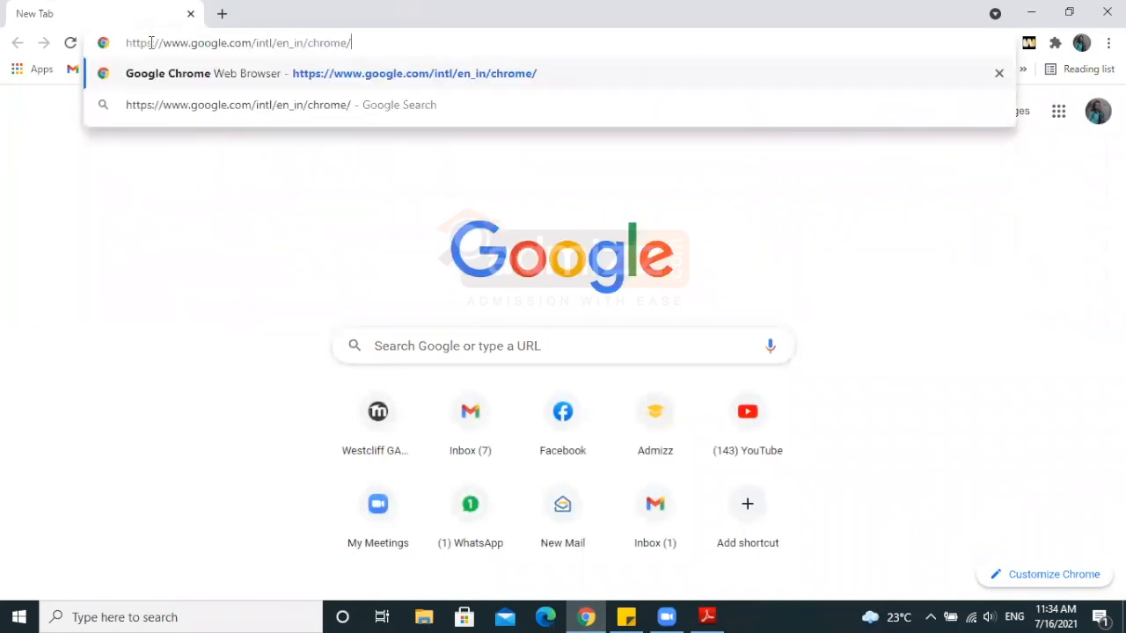
pyautogui.press('Enter')
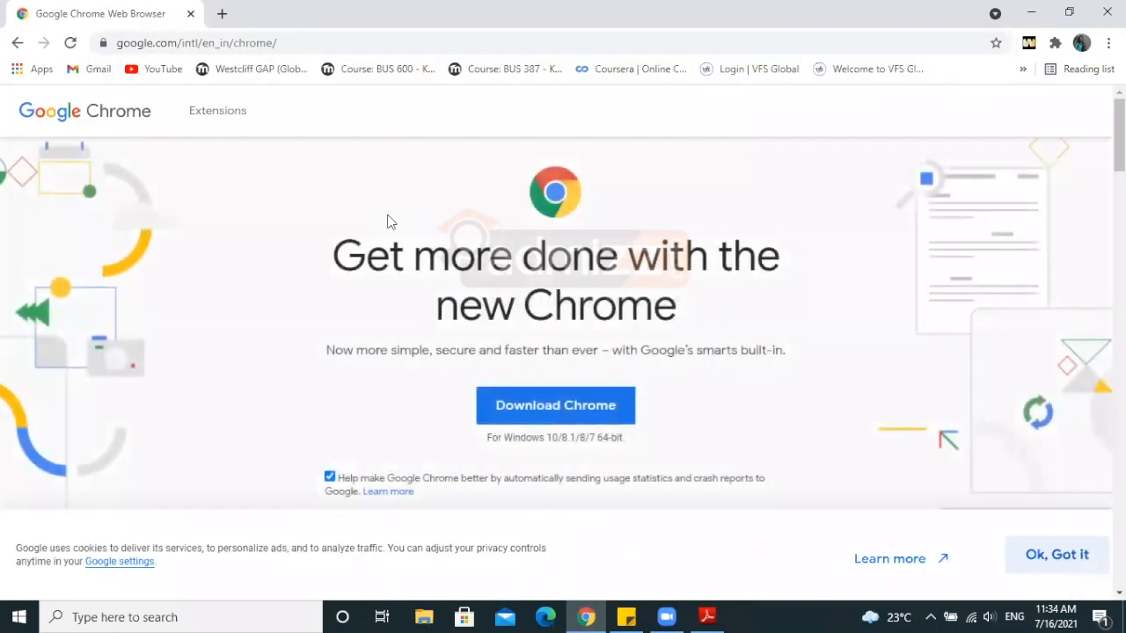
pyautogui.moveTo(664, 394)
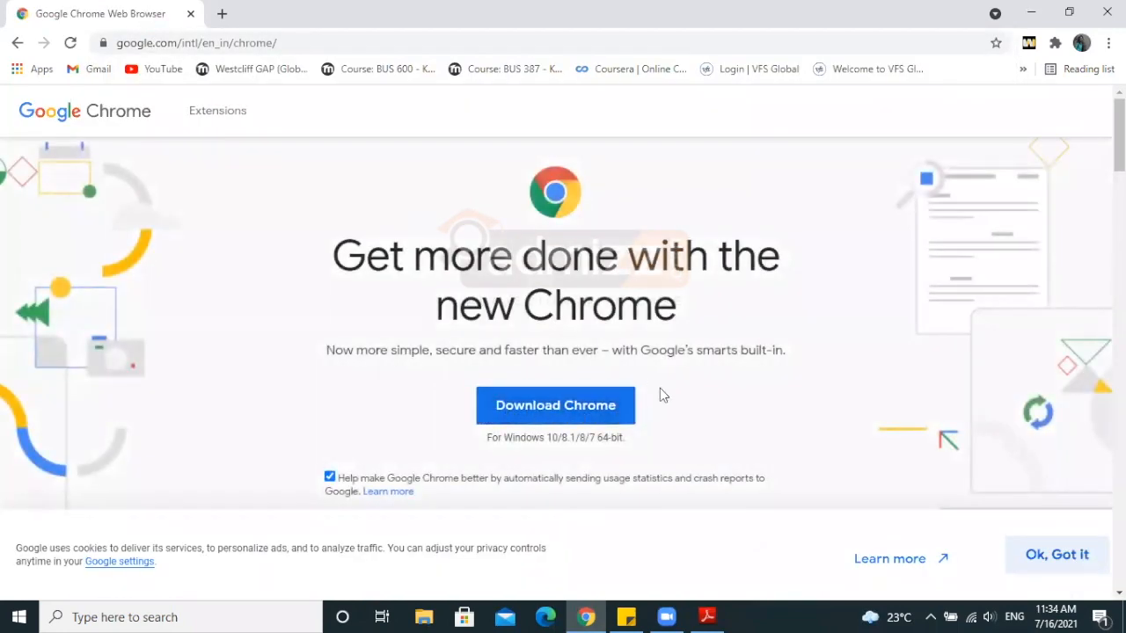
pyautogui.moveTo(556, 405)
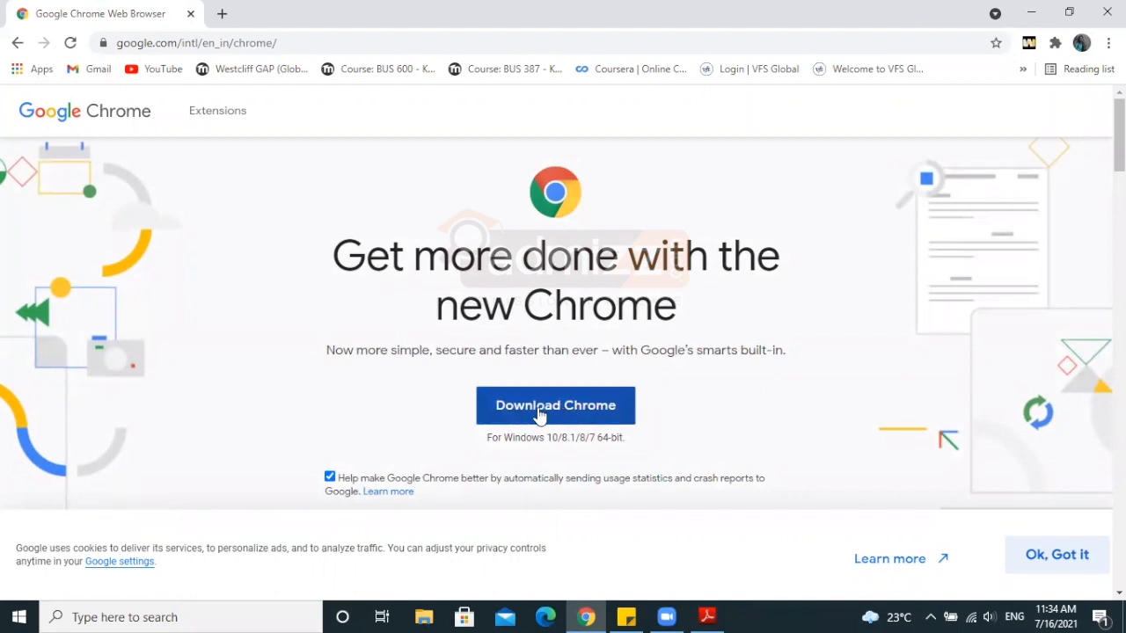
pyautogui.click(556, 405)
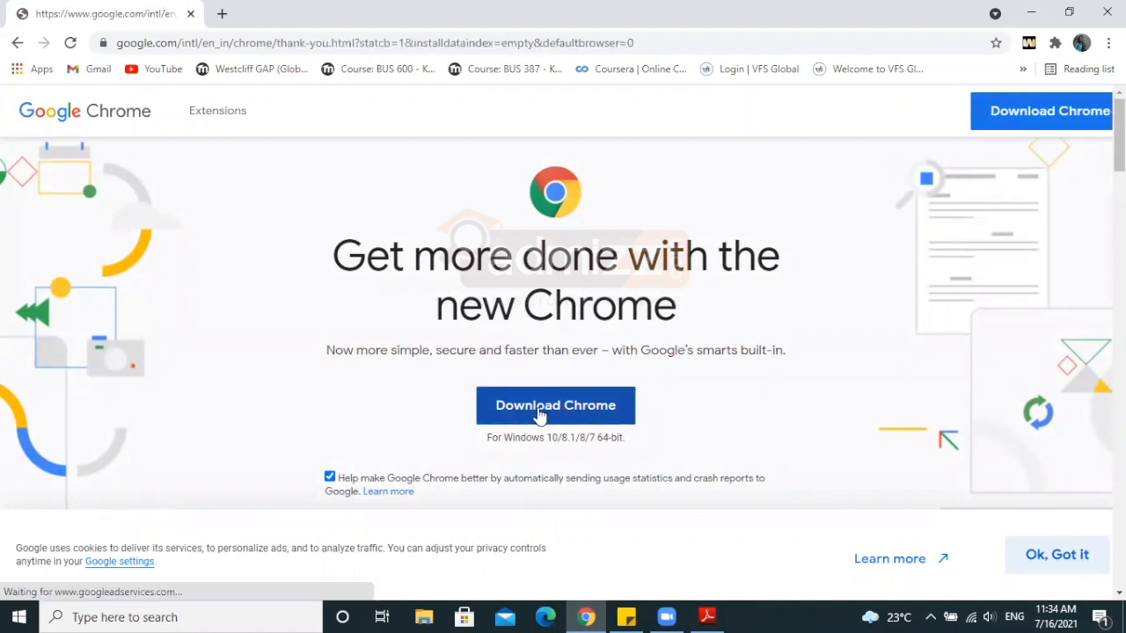
pyautogui.click(556, 405)
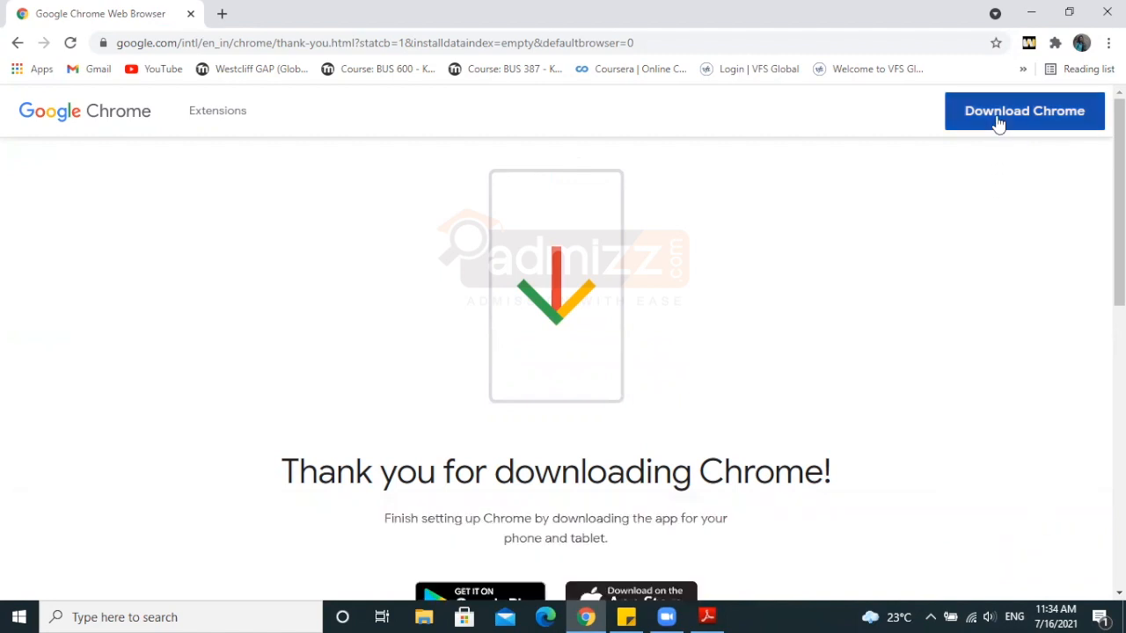
# - Download Chrome for Windows and accept the installer terms
pyautogui.click(1024, 109)
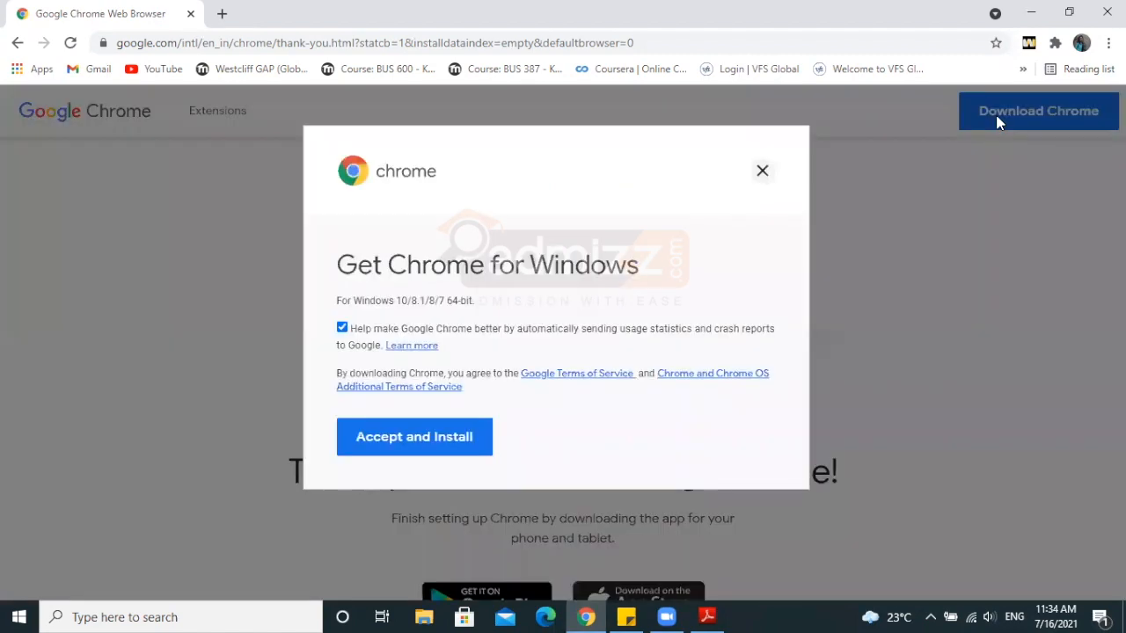
pyautogui.moveTo(413, 437)
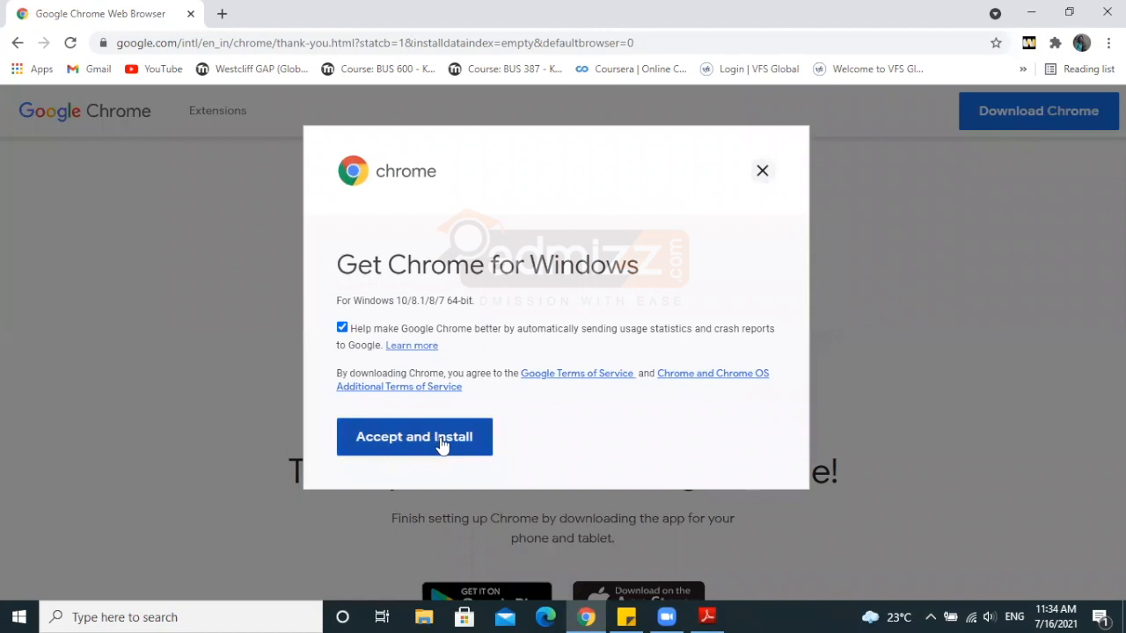
pyautogui.click(413, 437)
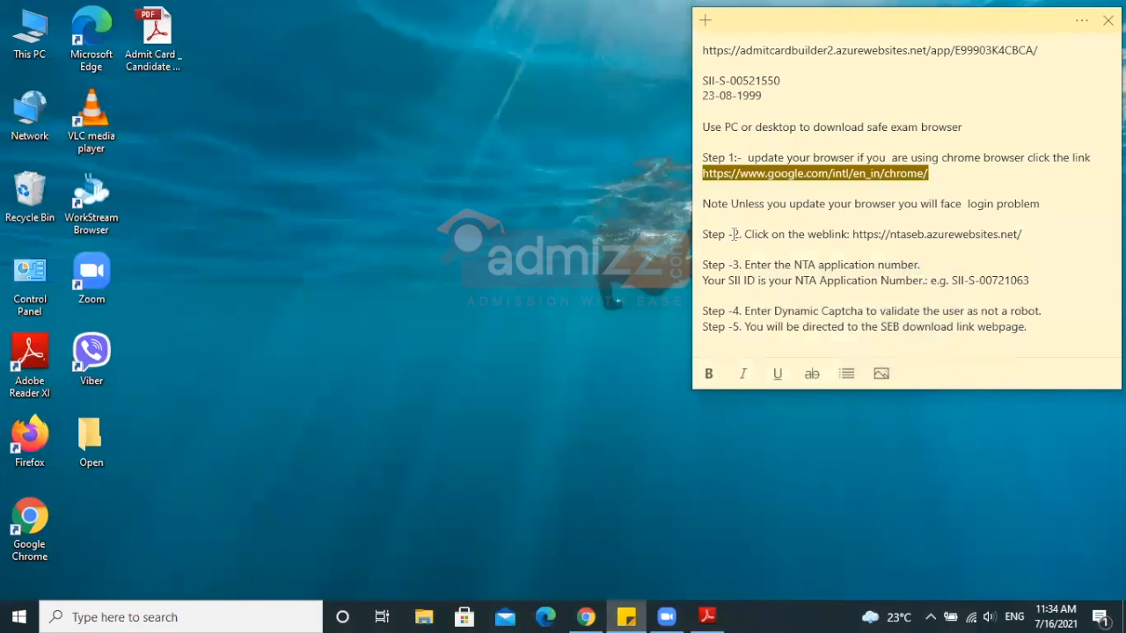
# - Select the ntaseb.azurewebsites.net link in step 2 of the note
pyautogui.doubleClick(714, 234)
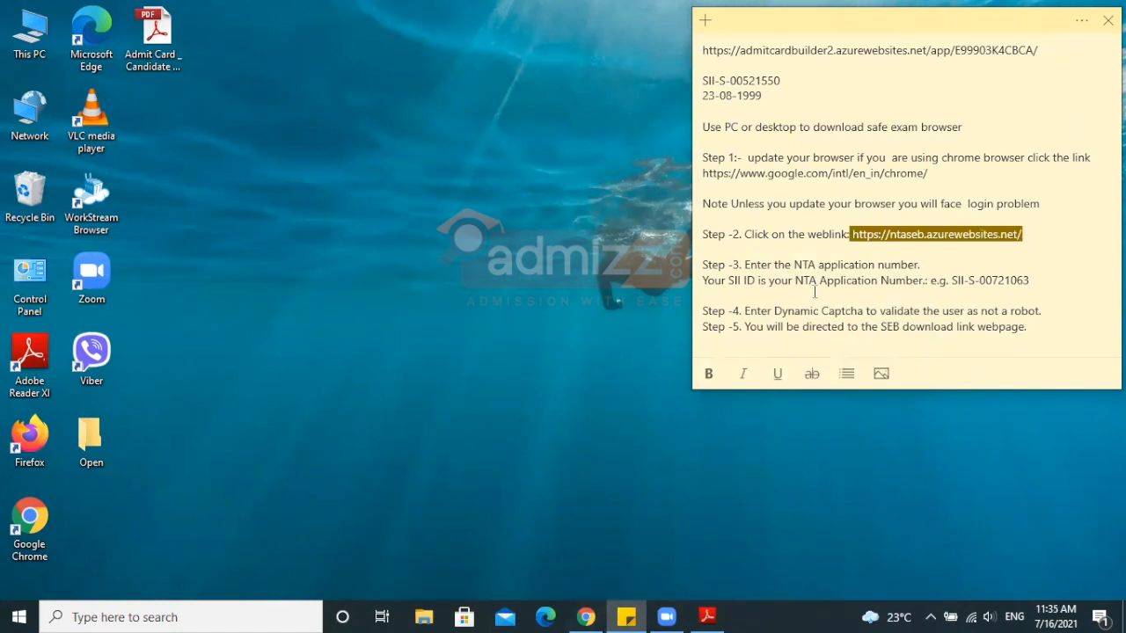
pyautogui.moveTo(586, 615)
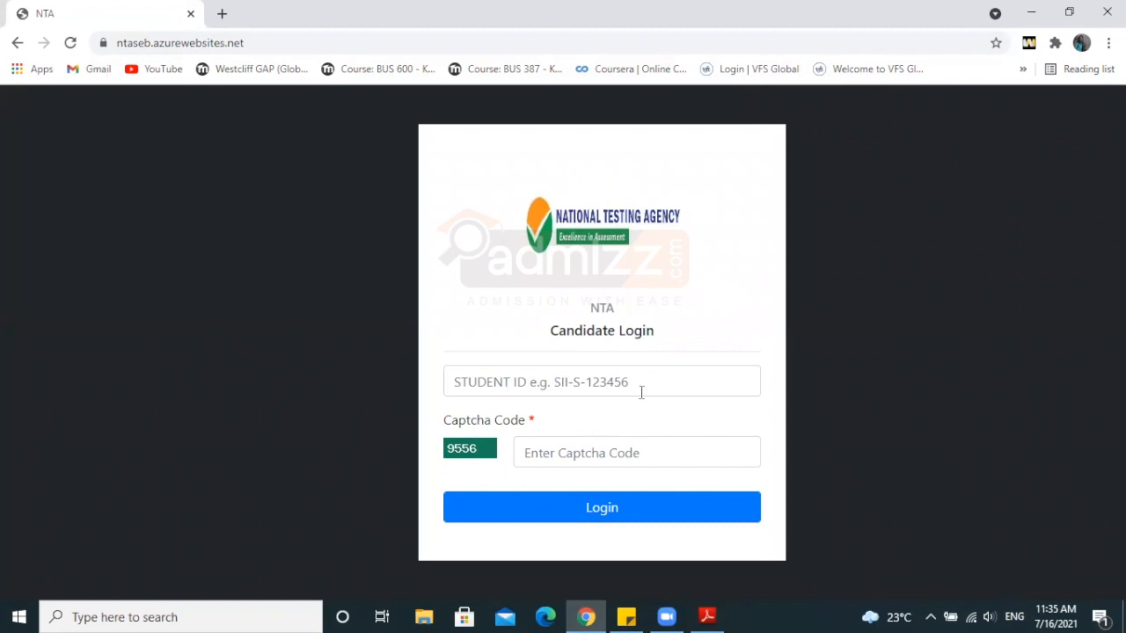
pyautogui.moveTo(626, 616)
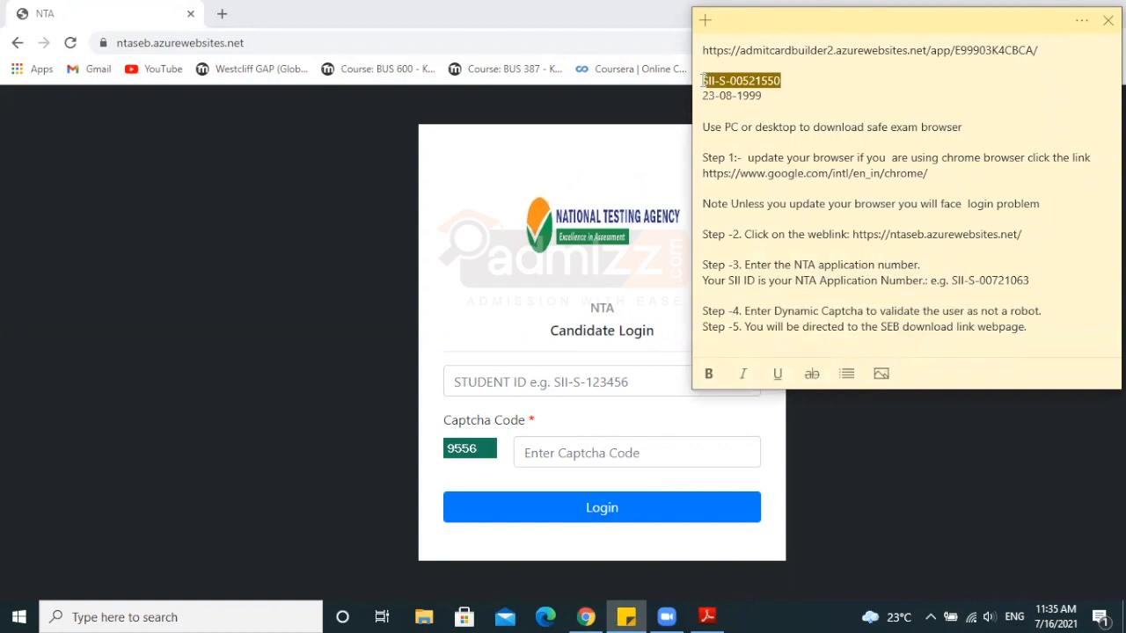
pyautogui.click(602, 380)
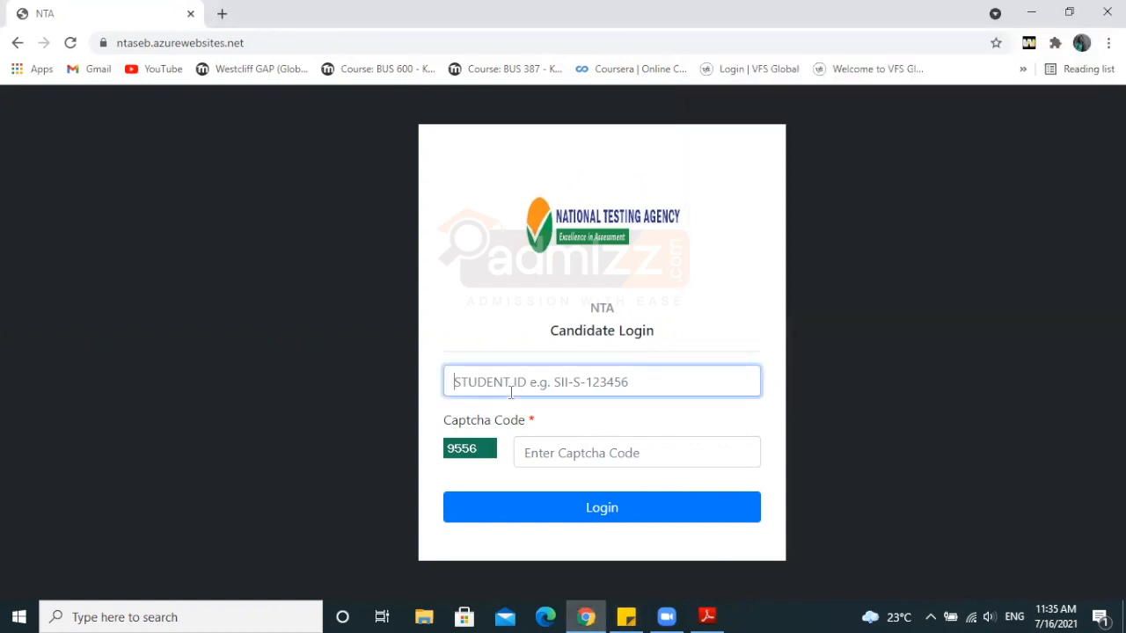
pyautogui.write('SII-S-00521550')
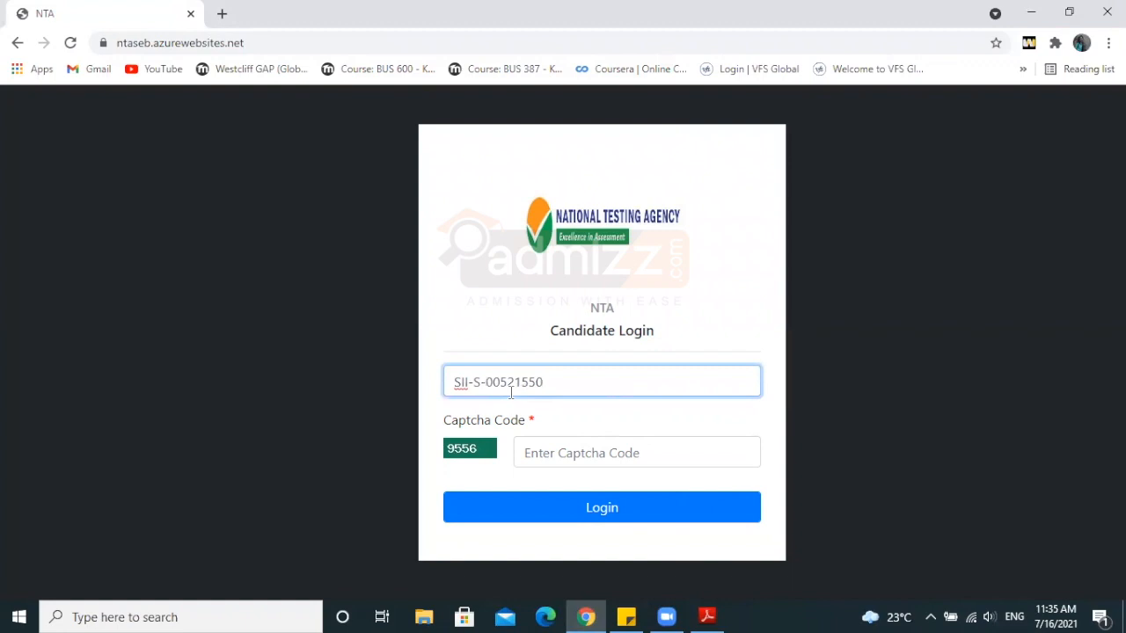
pyautogui.click(637, 452)
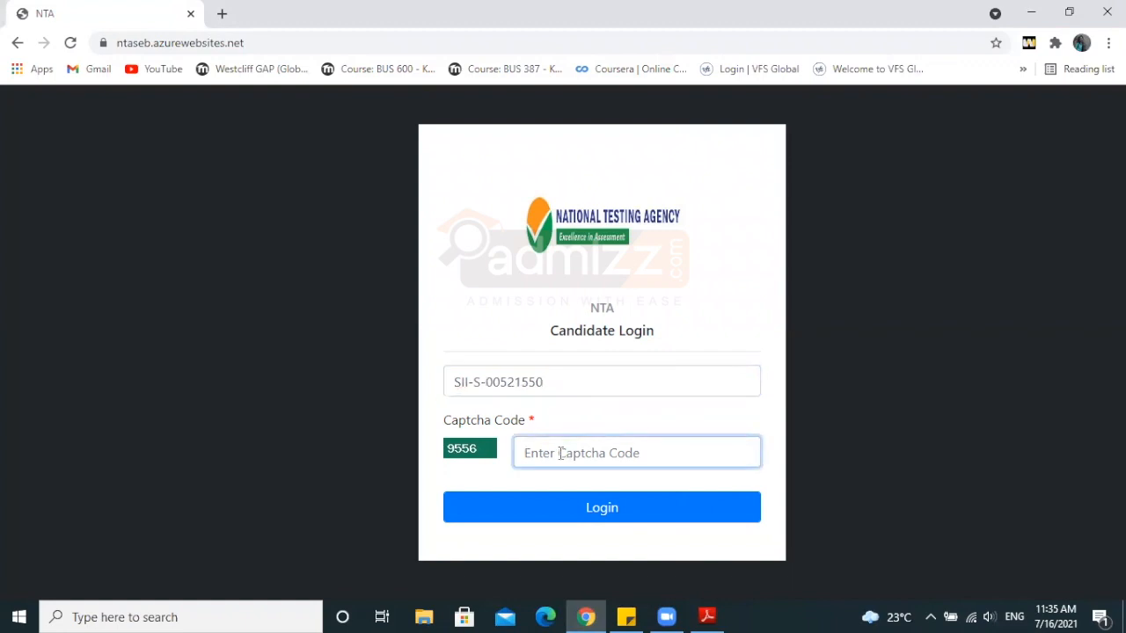
pyautogui.moveTo(431, 451)
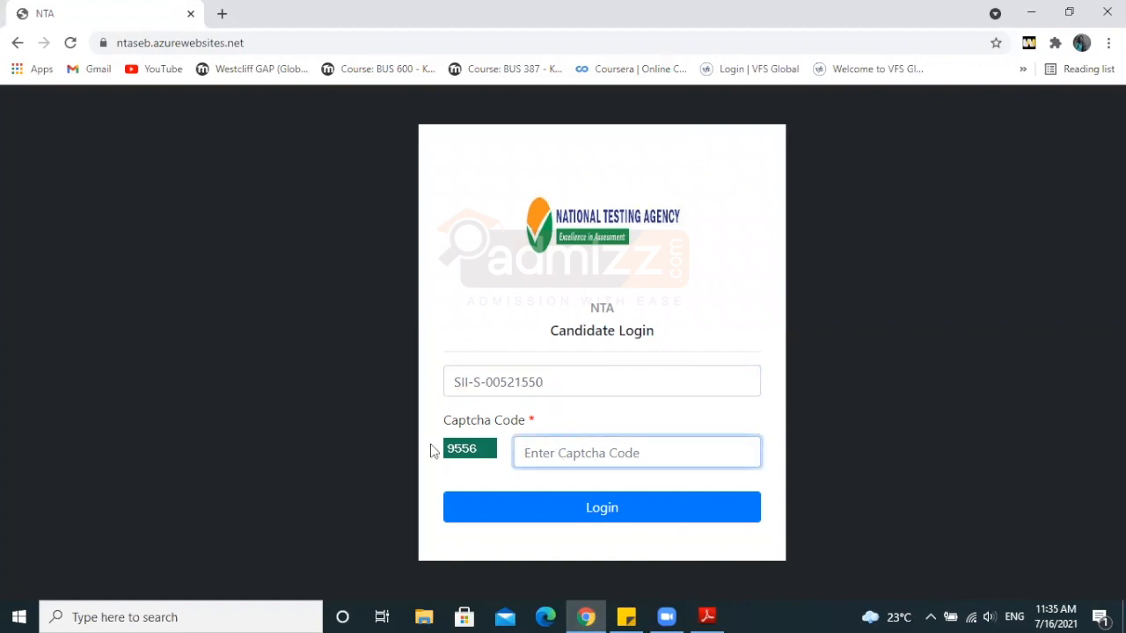
pyautogui.write('9')
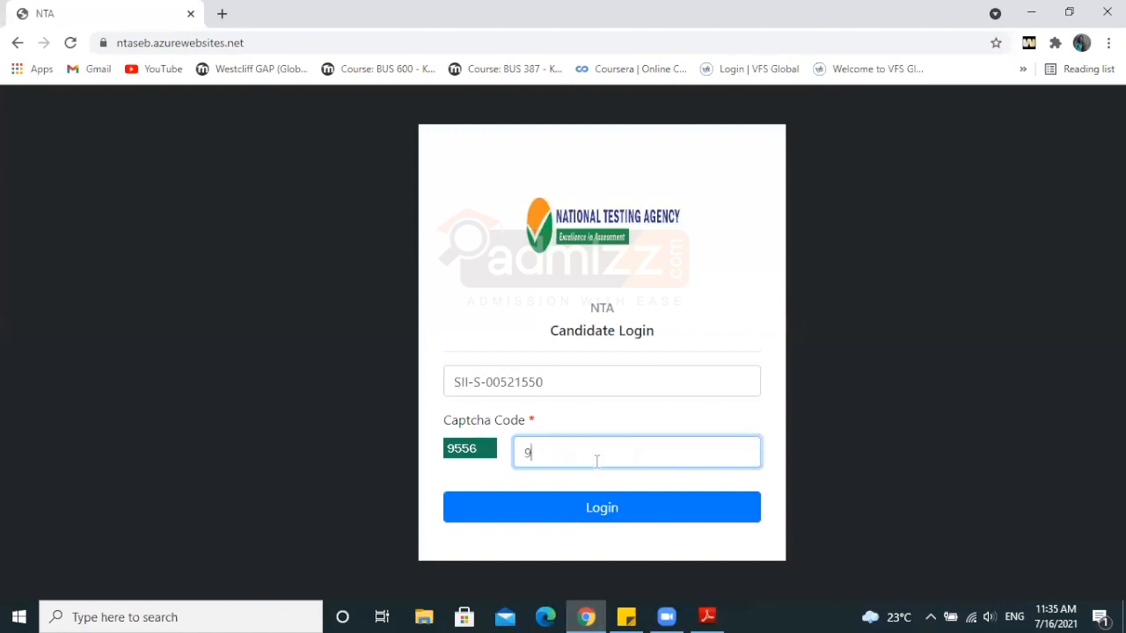
pyautogui.write('556')
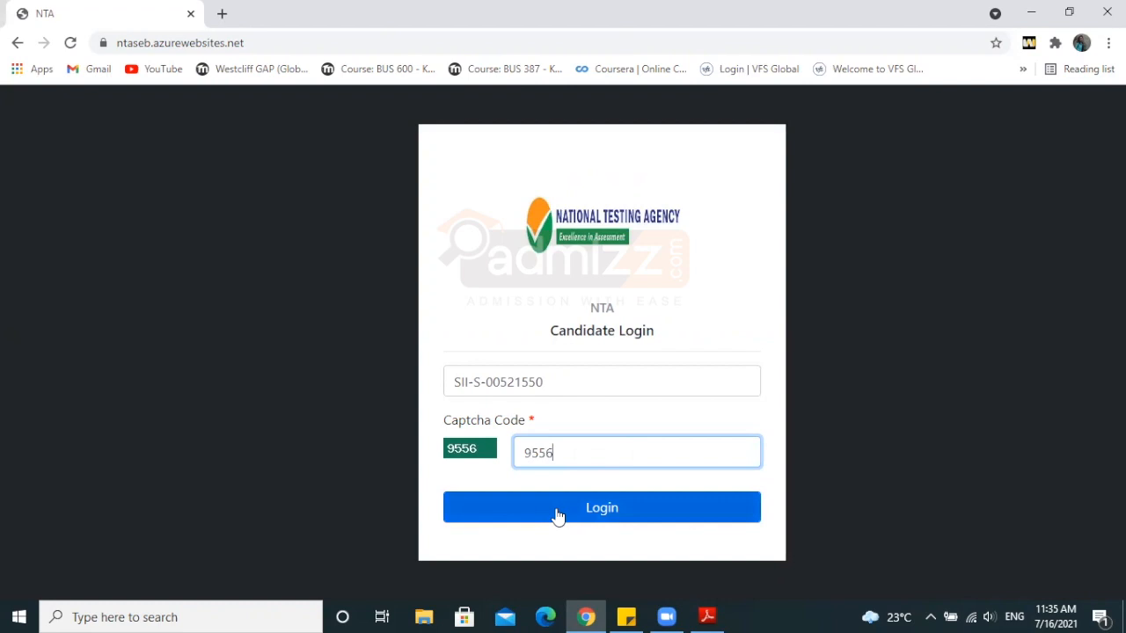
pyautogui.click(601, 507)
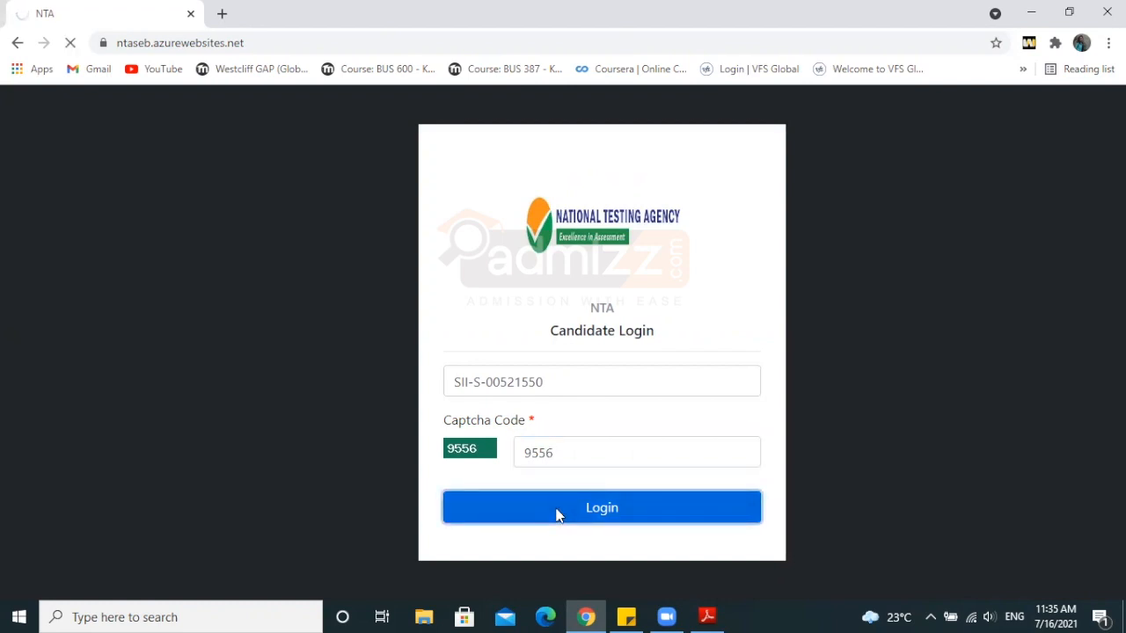
pyautogui.click(601, 507)
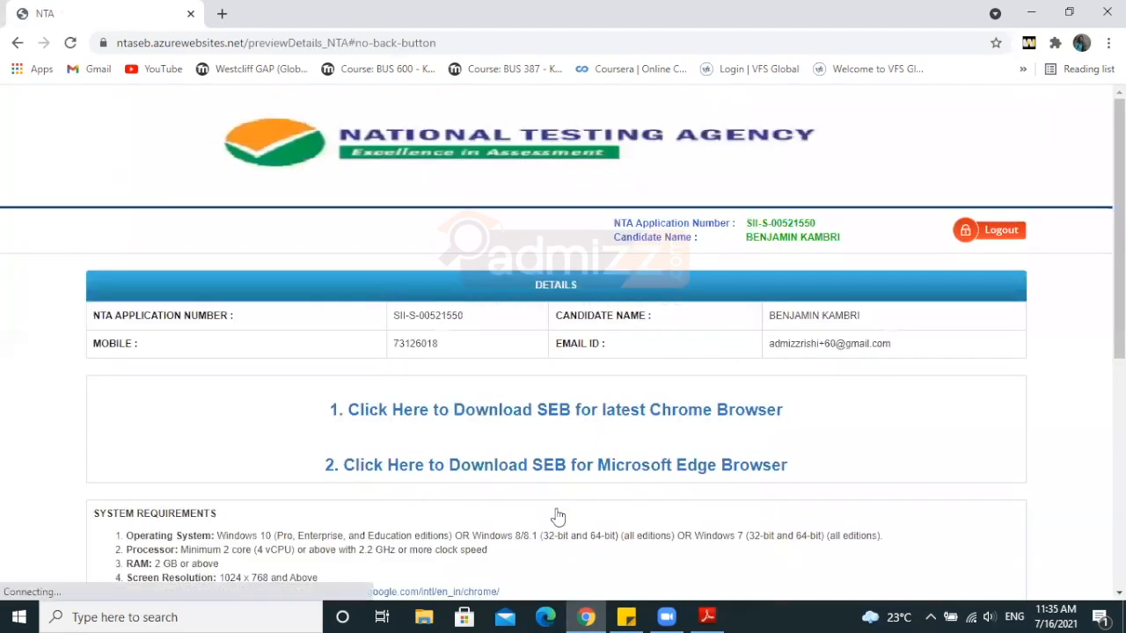
pyautogui.scroll(-3)
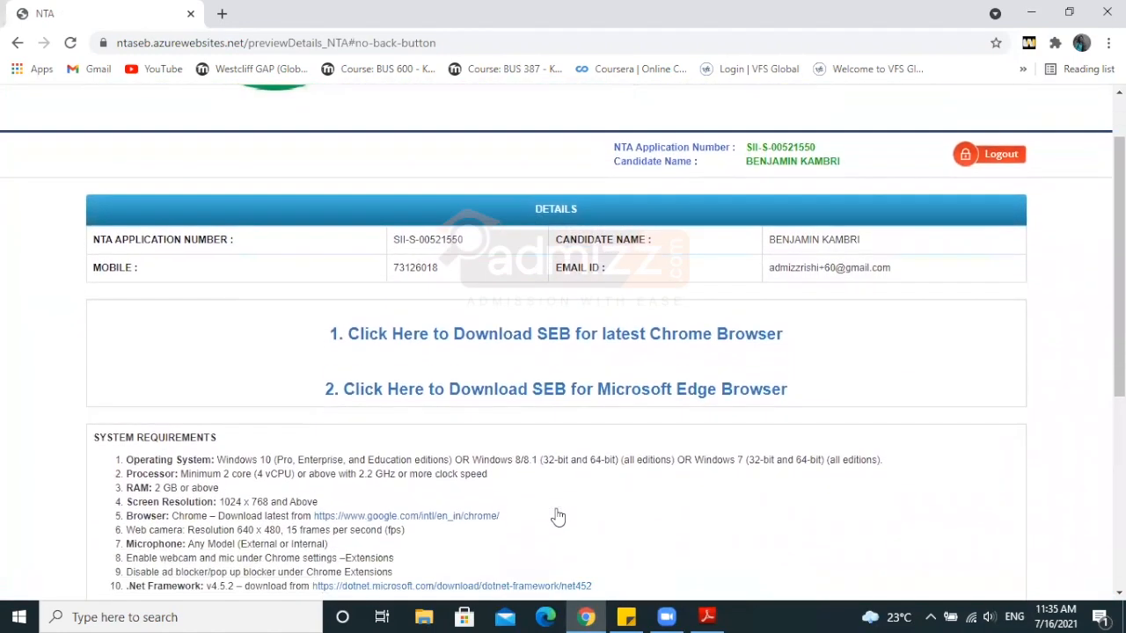
pyautogui.scroll(-3)
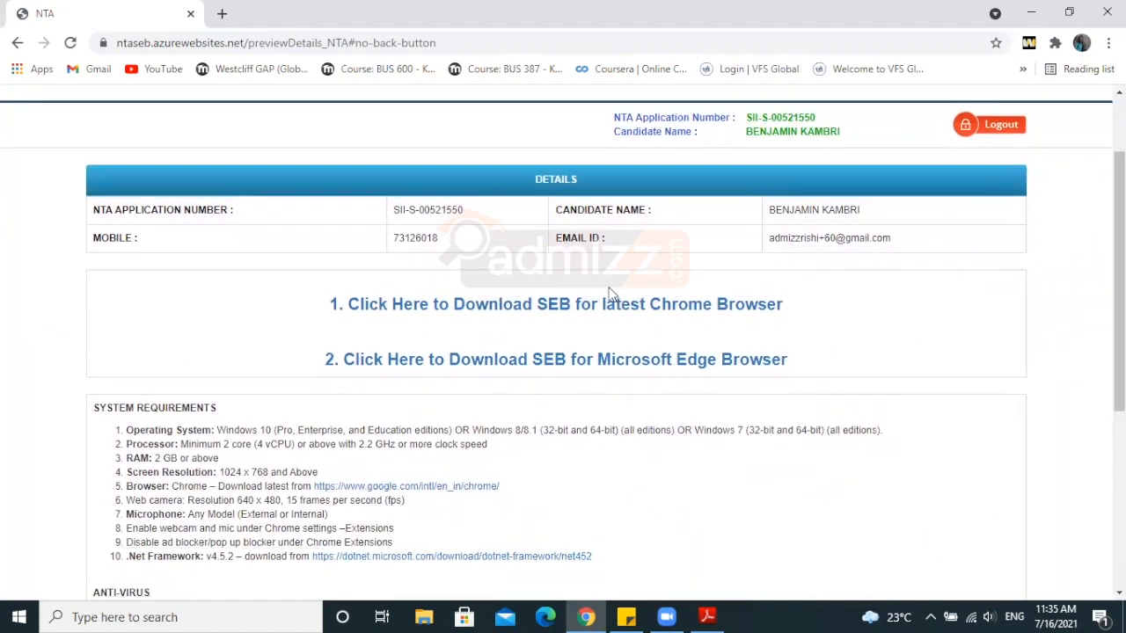
pyautogui.moveTo(849, 376)
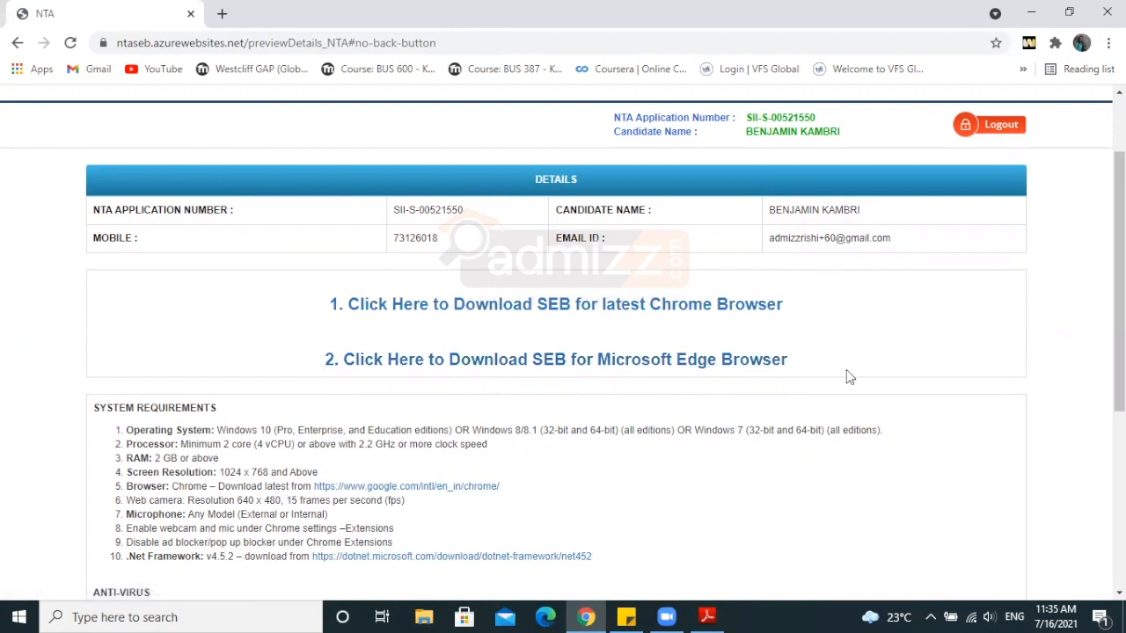
pyautogui.moveTo(324, 299)
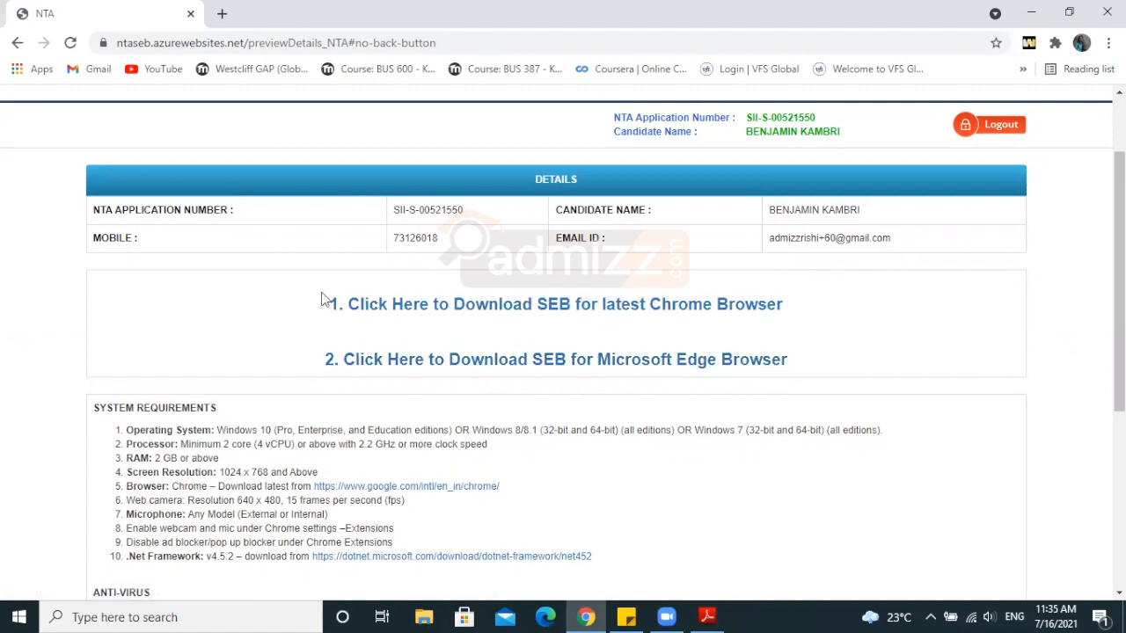
pyautogui.moveTo(717, 296)
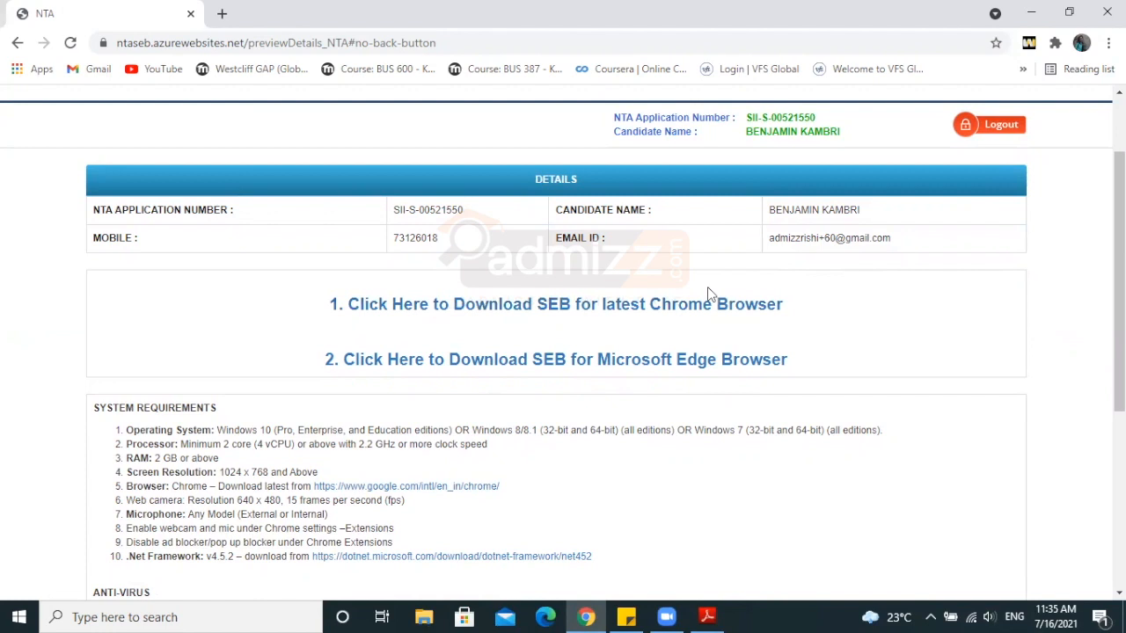
pyautogui.moveTo(637, 297)
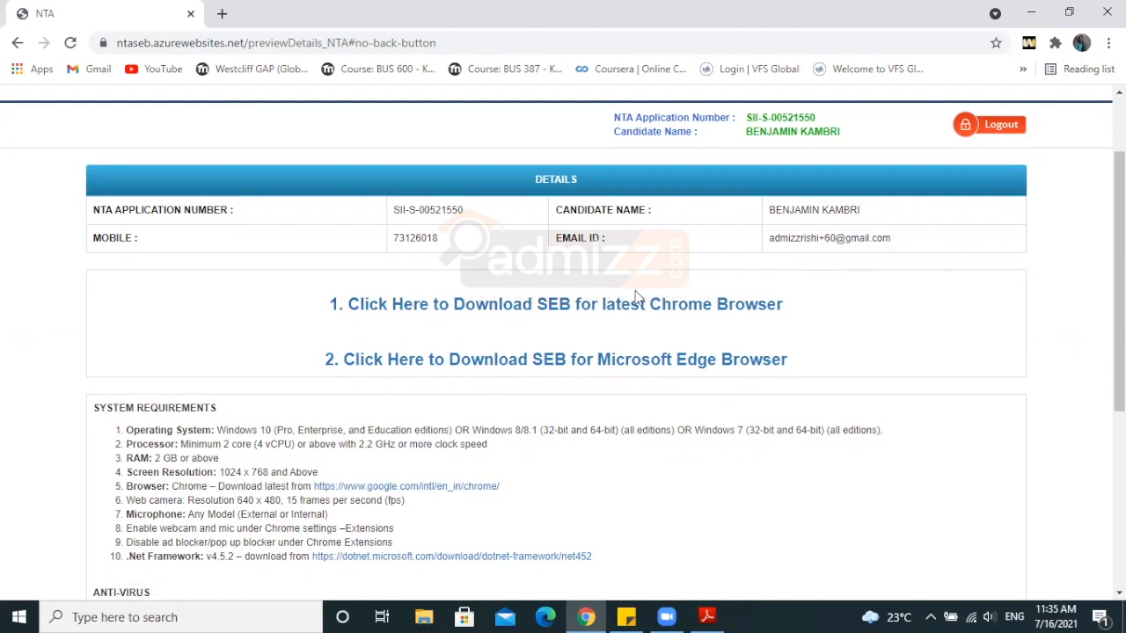
pyautogui.moveTo(501, 314)
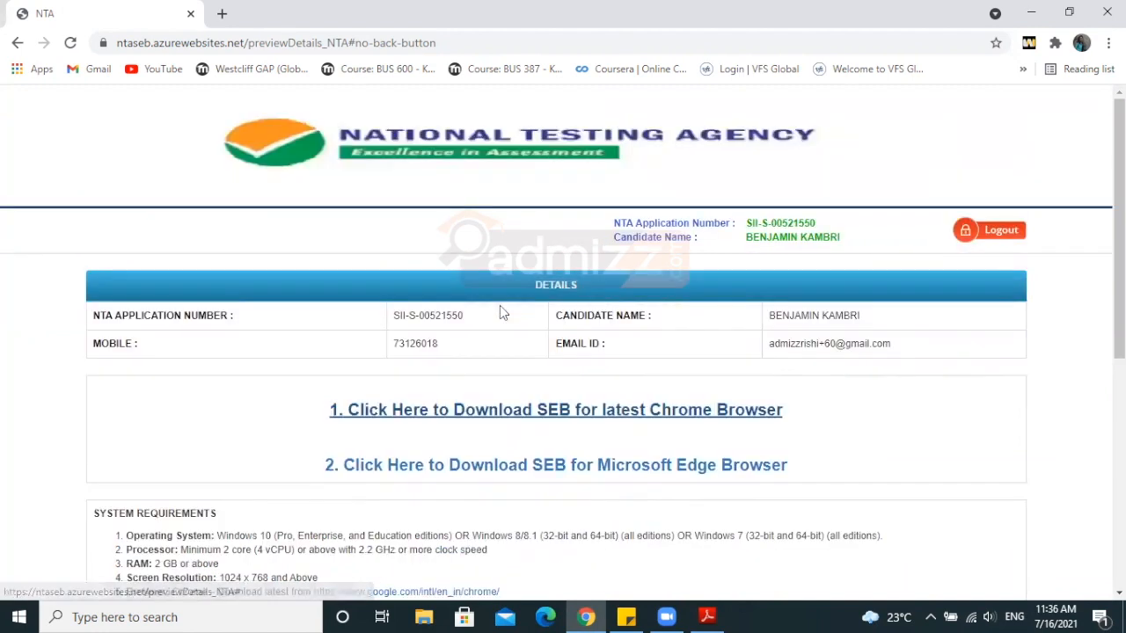
# - Download SEB for the latest Chrome browser and run the .msi installer past the security warning
pyautogui.click(556, 410)
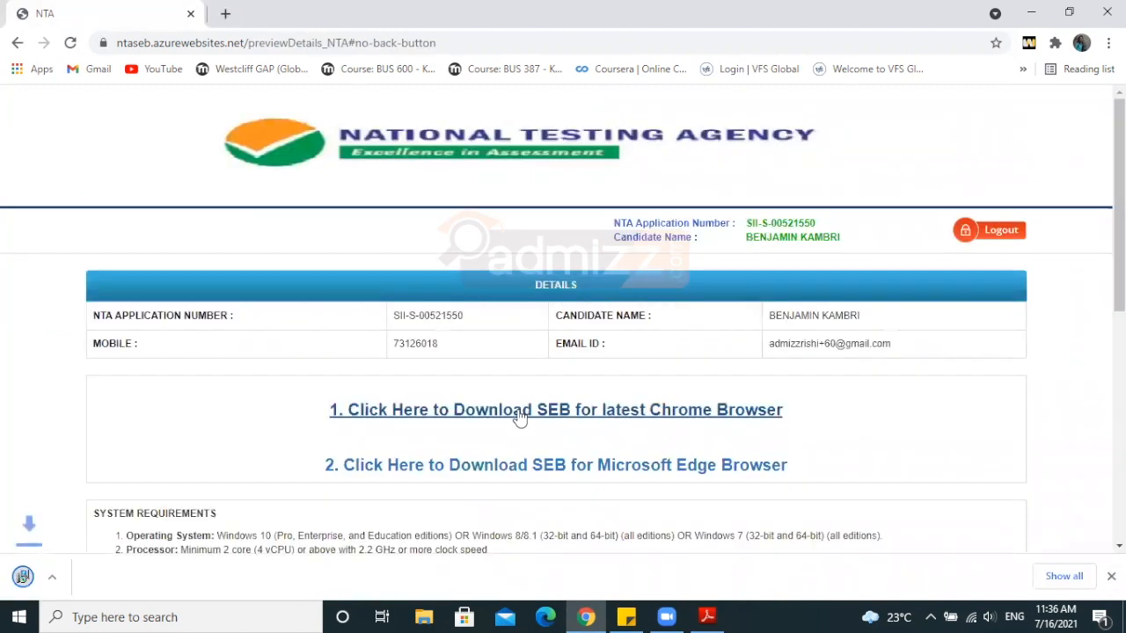
pyautogui.click(556, 410)
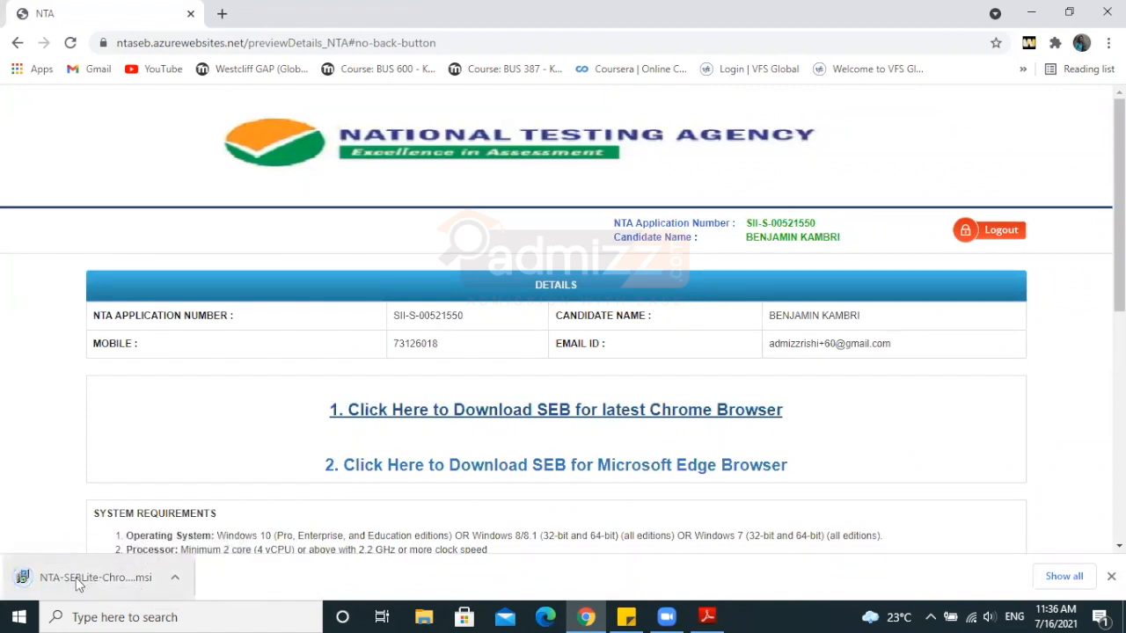
pyautogui.click(95, 577)
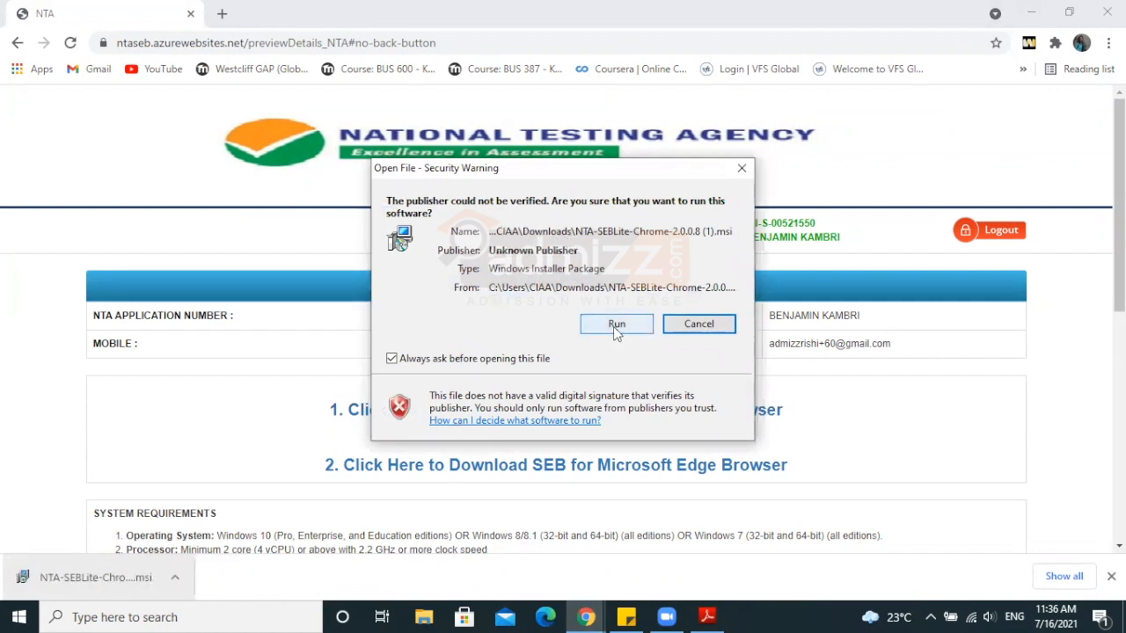
pyautogui.click(616, 324)
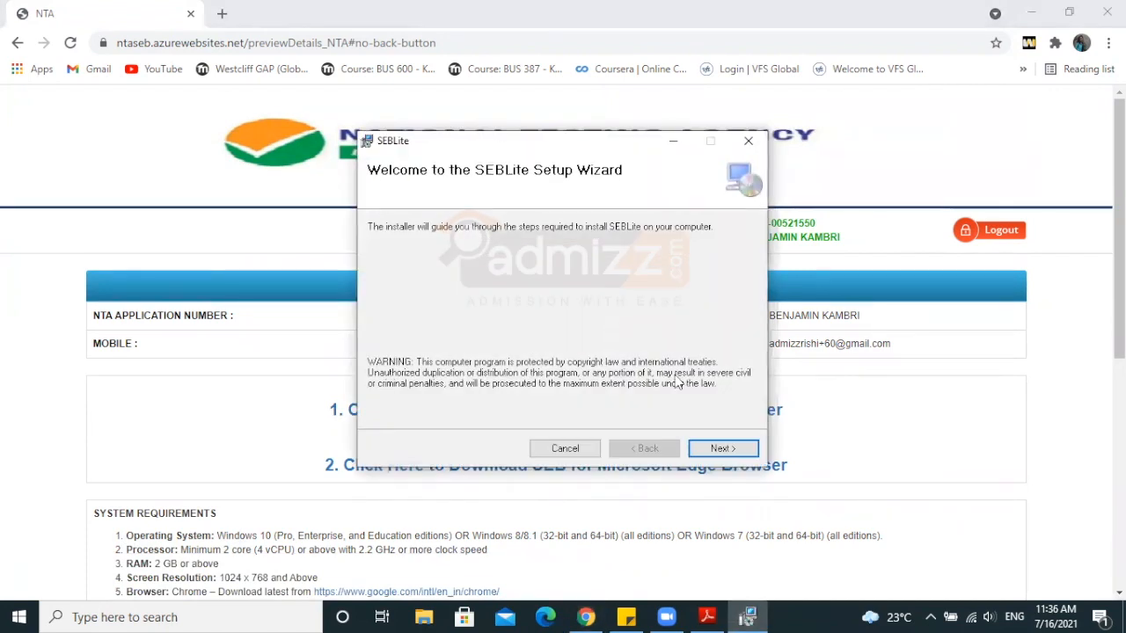
# - Step through the SEBLite Setup Wizard to install and close it when complete
pyautogui.click(722, 449)
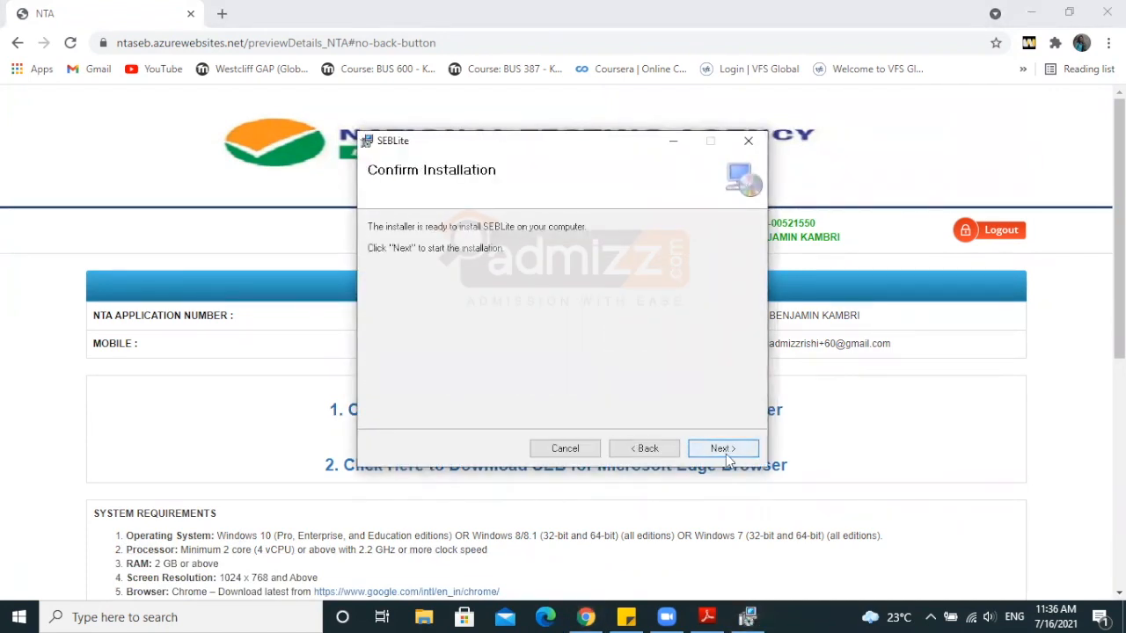
pyautogui.click(722, 448)
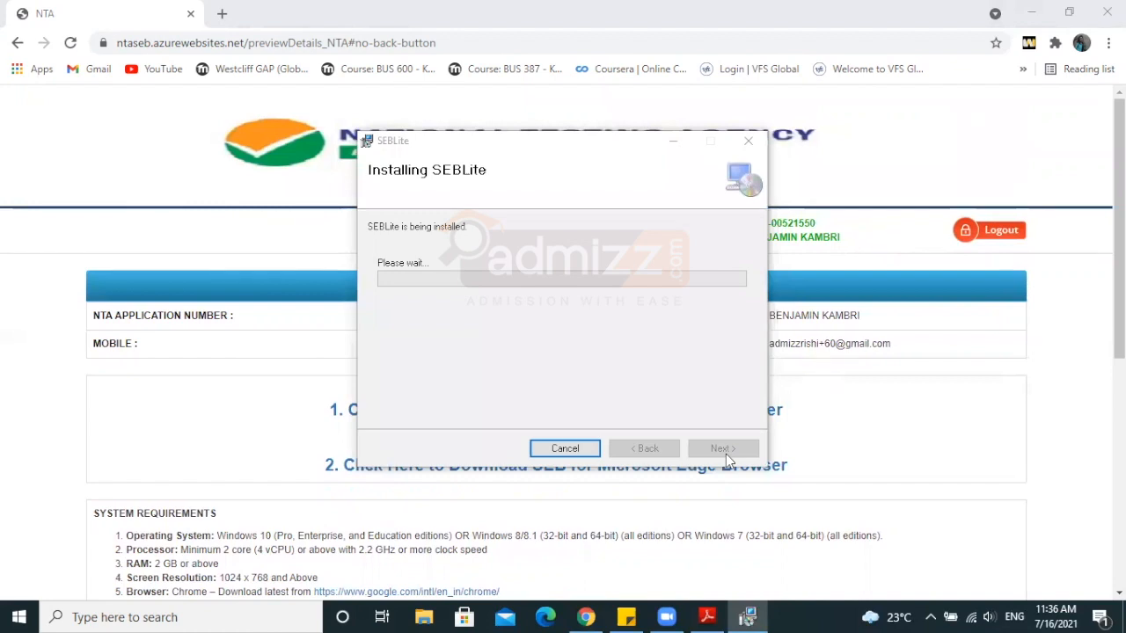
pyautogui.moveTo(491, 439)
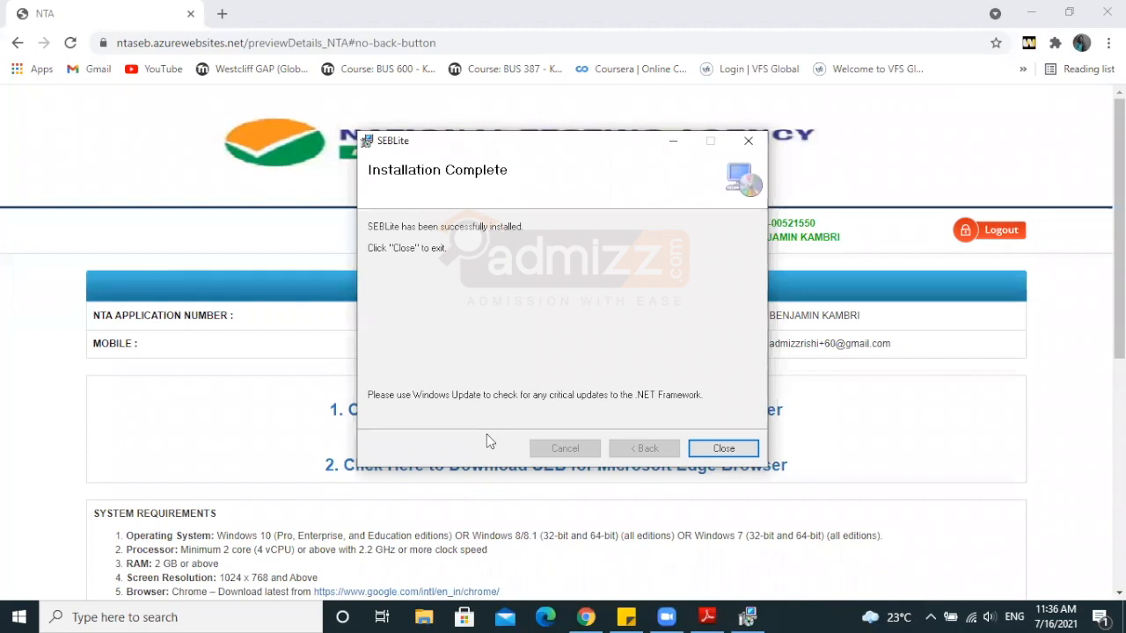
pyautogui.click(721, 444)
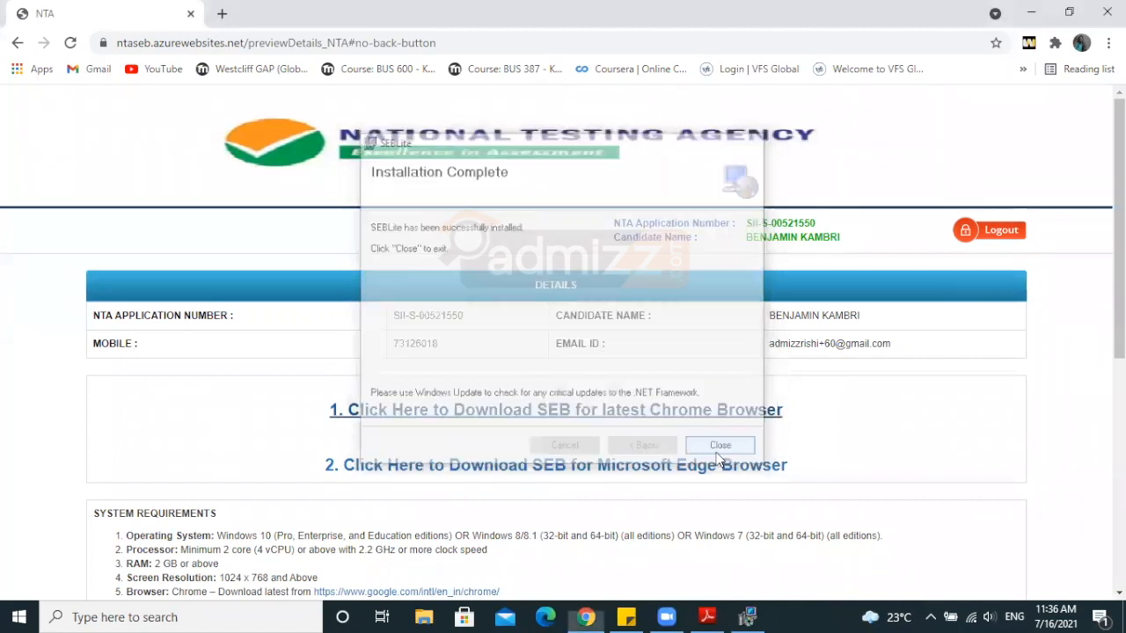
# - Launch SEBLite from its desktop shortcut and agree to close other applications and proceed
pyautogui.click(720, 445)
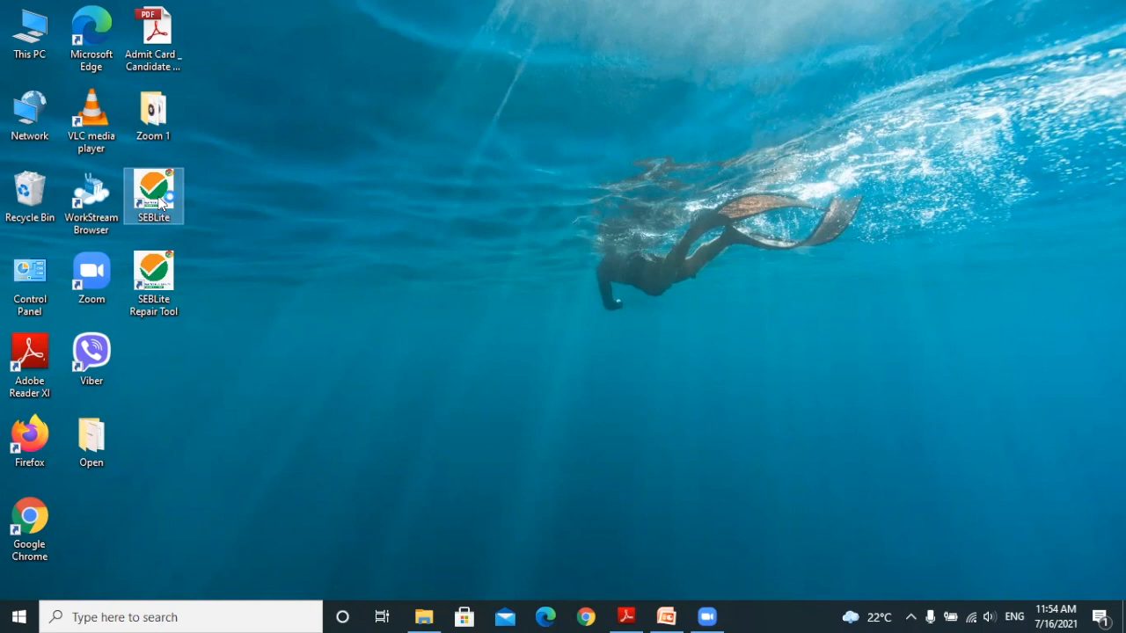
pyautogui.doubleClick(153, 195)
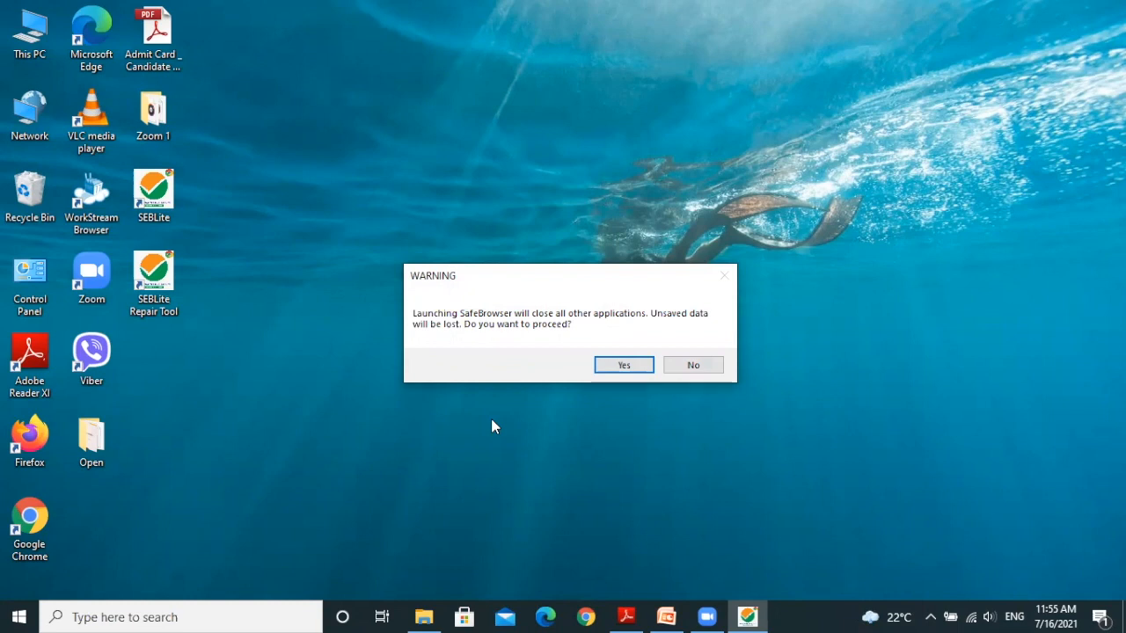
pyautogui.moveTo(623, 387)
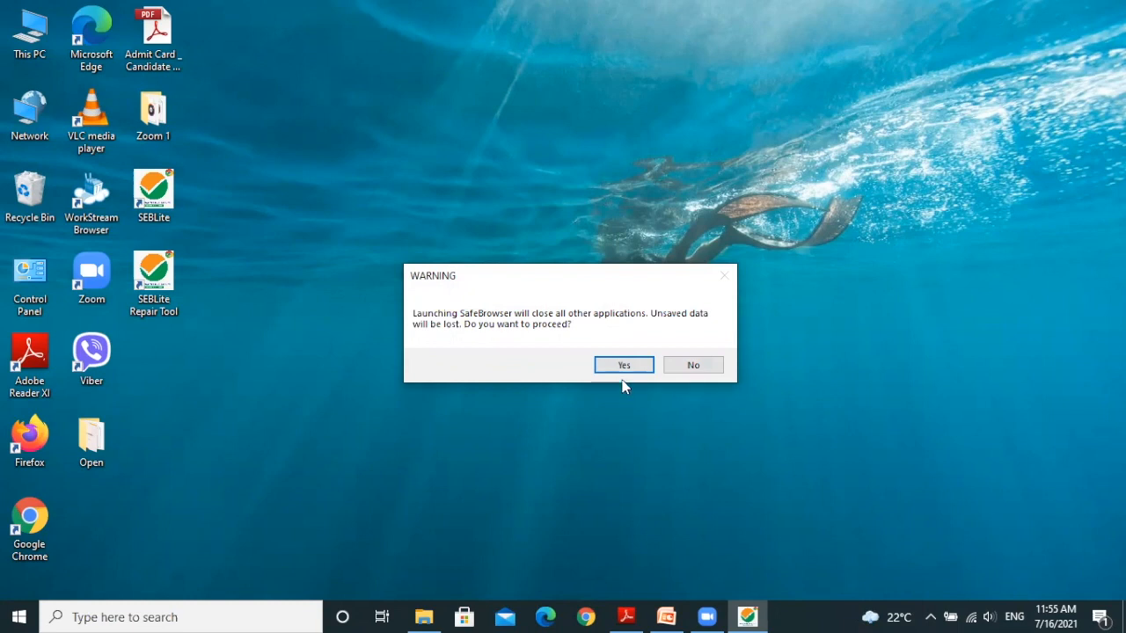
pyautogui.moveTo(622, 391)
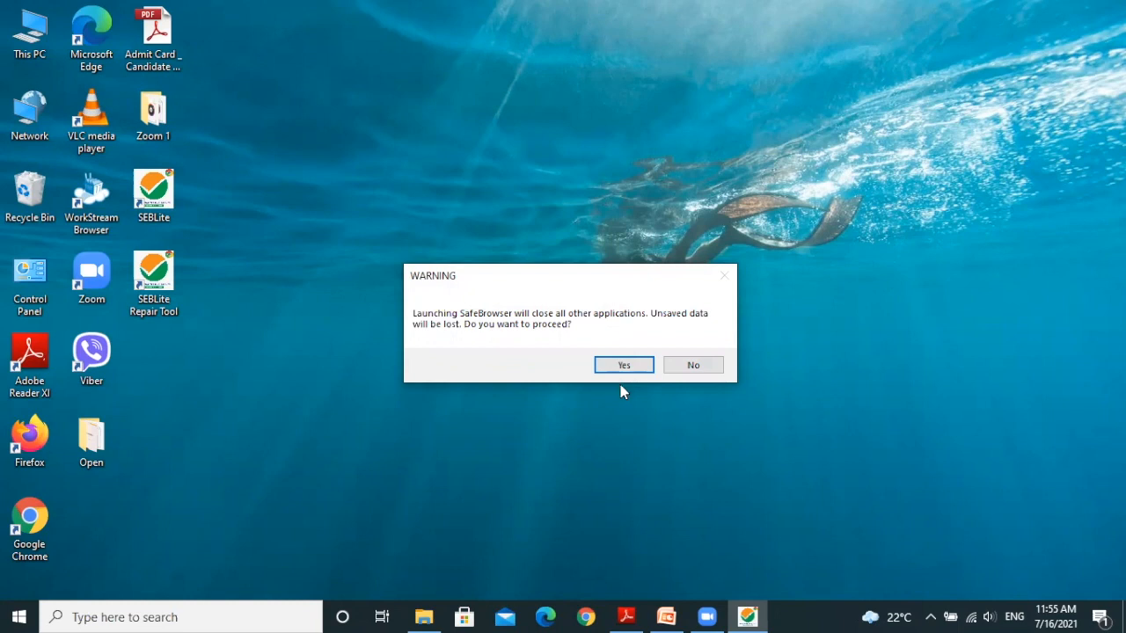
pyautogui.moveTo(665, 607)
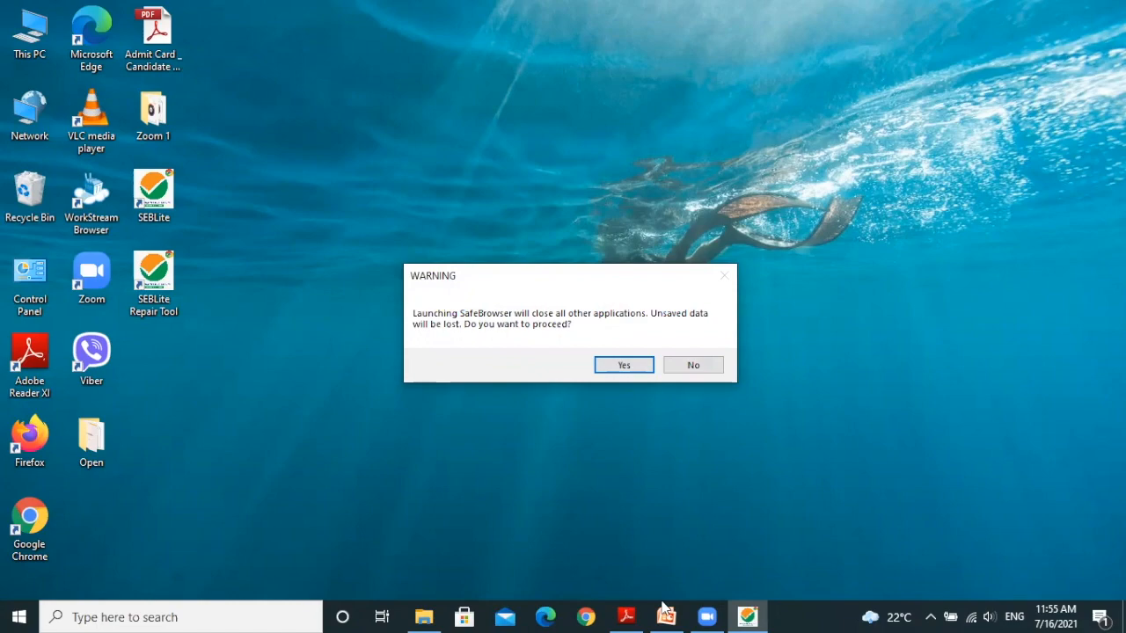
pyautogui.click(693, 364)
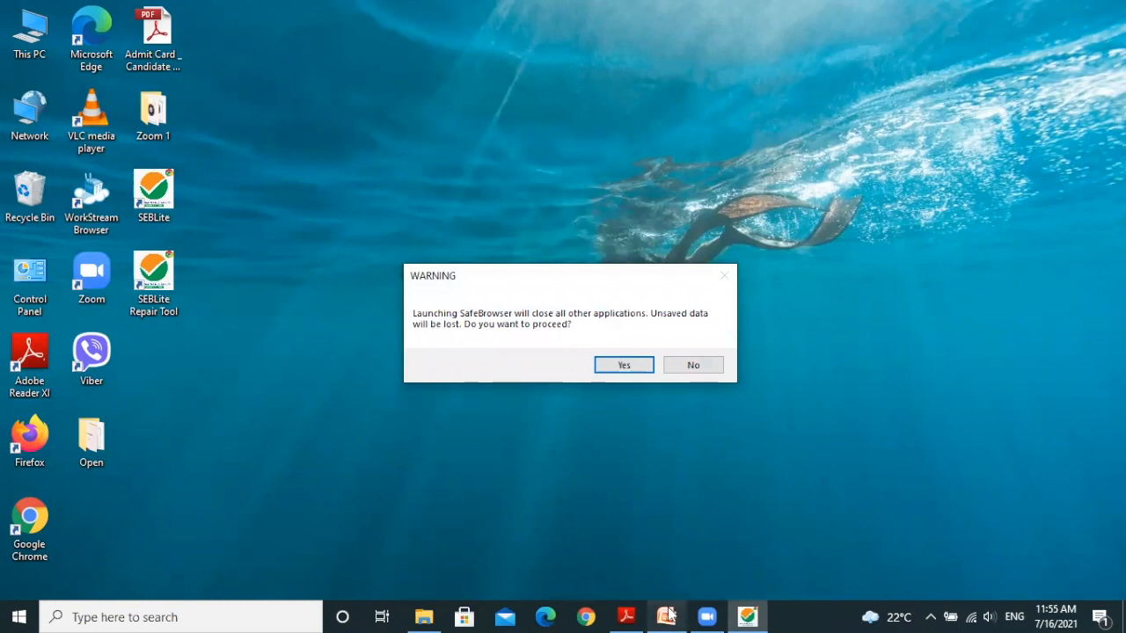
pyautogui.click(693, 364)
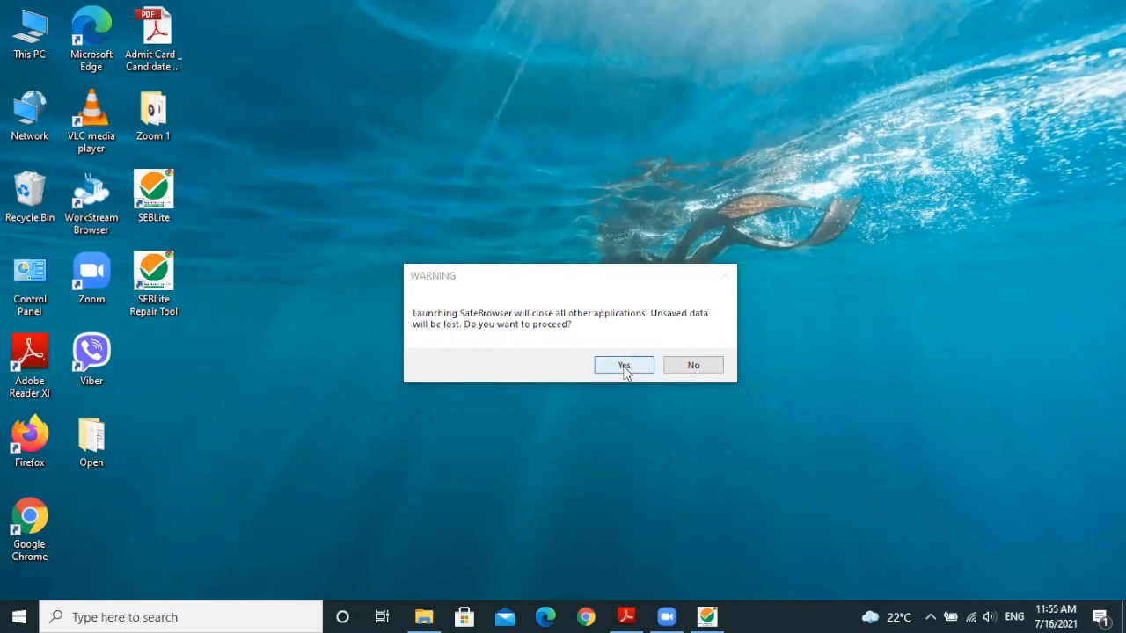
pyautogui.click(623, 364)
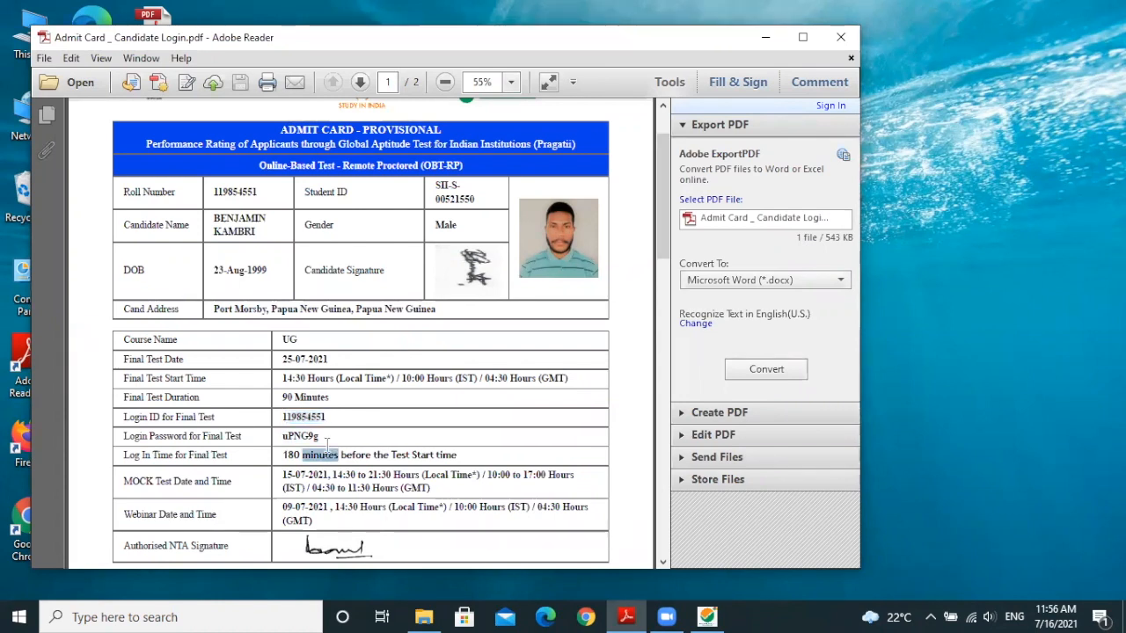
# - Select the final-test login password in the admit card in Adobe Reader
pyautogui.doubleClick(299, 437)
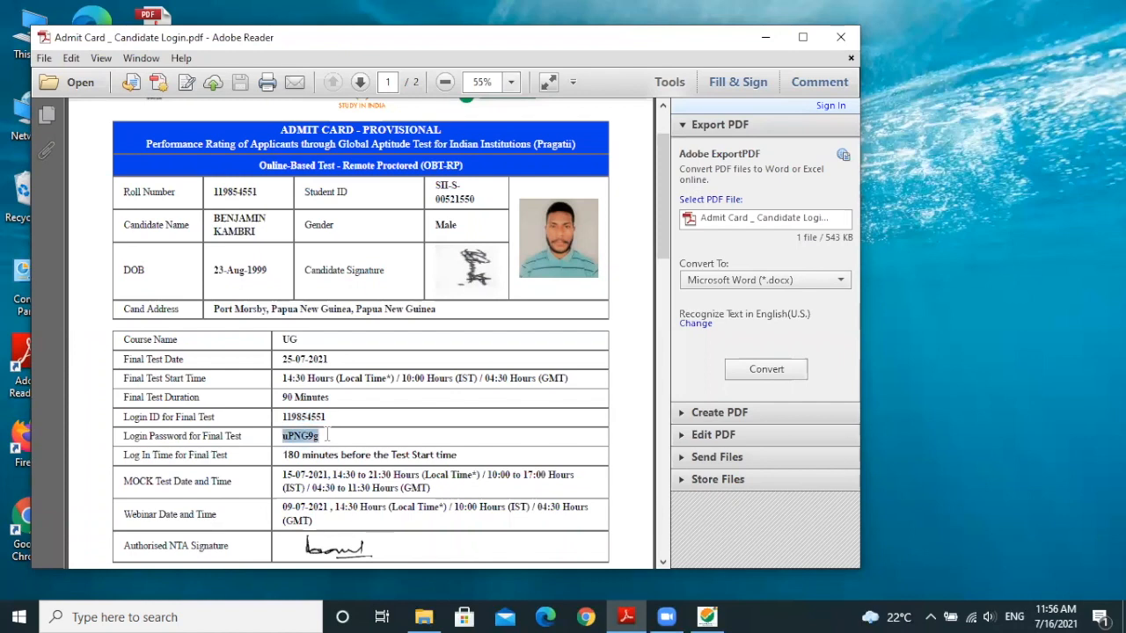